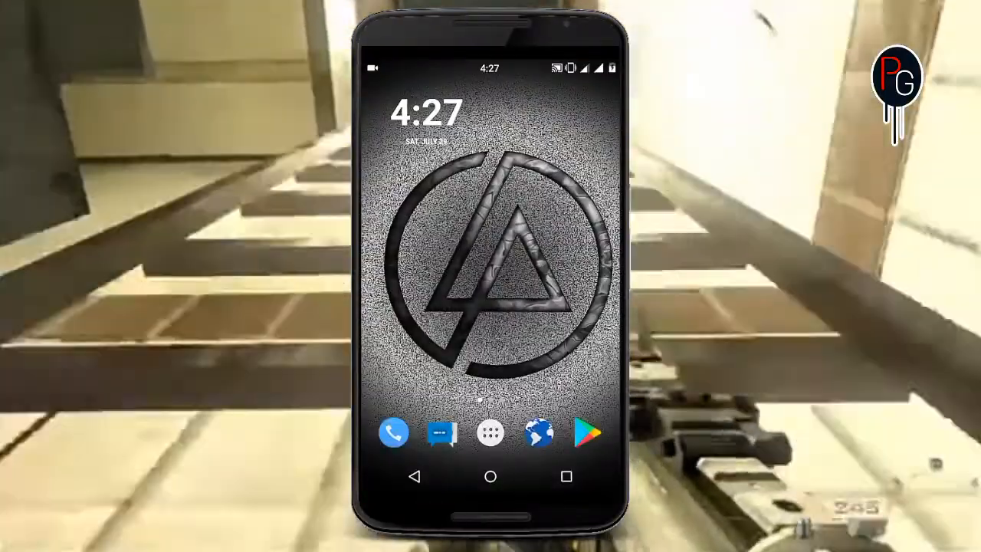
- Navigate to Settings > Settings Sensation > Night Mode on the phone
{"action": "left_click", "coordinate": [490, 433]}
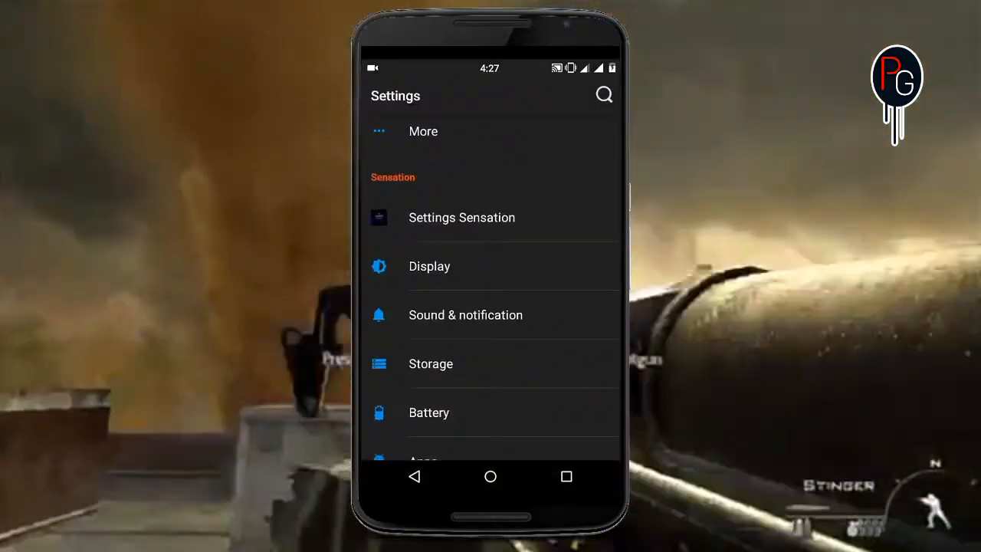
{"action": "left_click", "coordinate": [461, 217]}
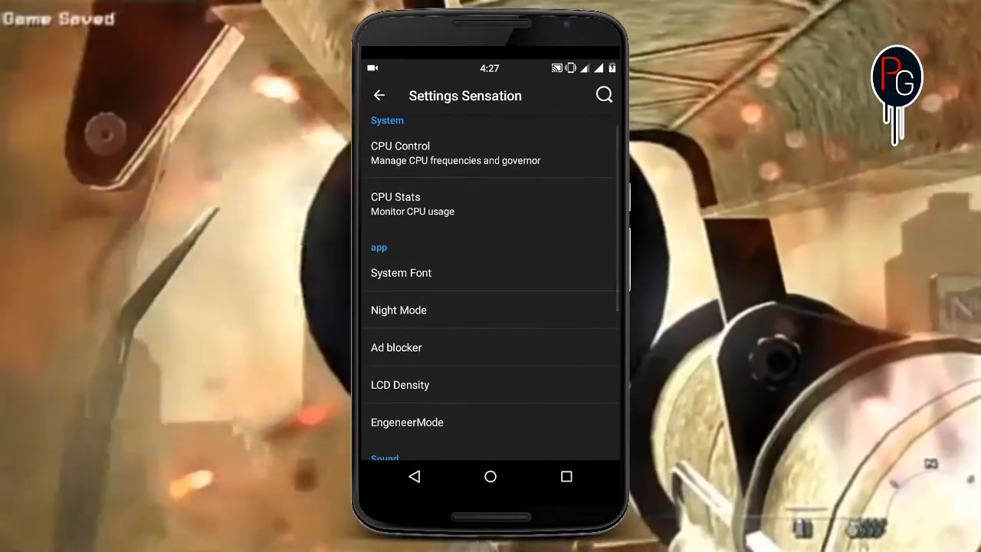
{"action": "left_click", "coordinate": [398, 310]}
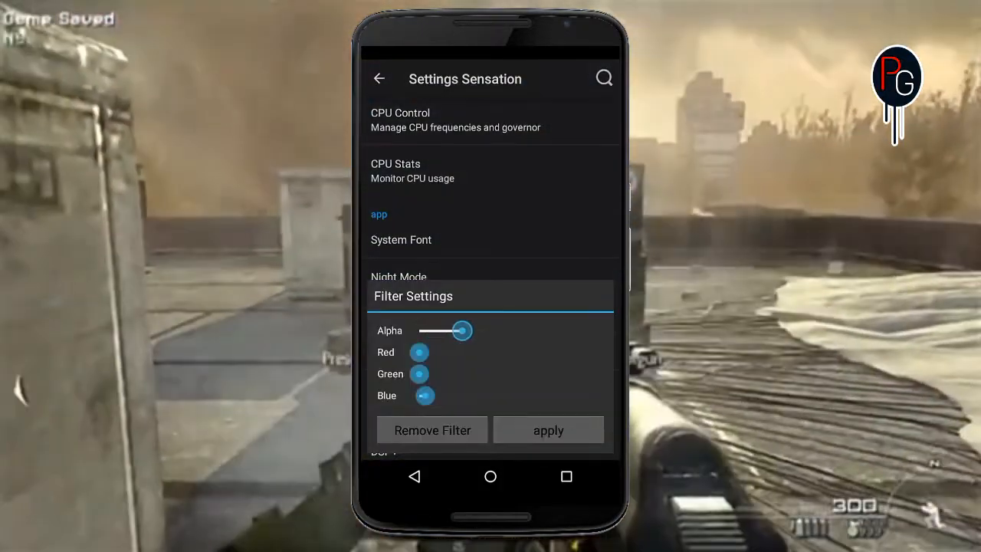
- Set the filter alpha to about half, raise the red level, and apply the filter
{"action": "left_click_drag", "start_coordinate": [462, 330], "coordinate": [550, 330]}
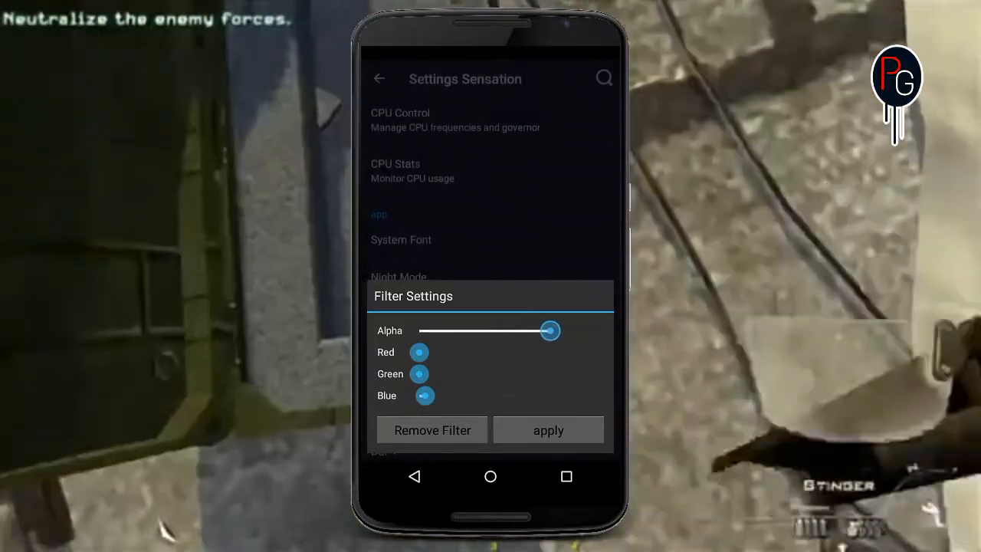
{"action": "left_click_drag", "start_coordinate": [550, 330], "coordinate": [506, 330]}
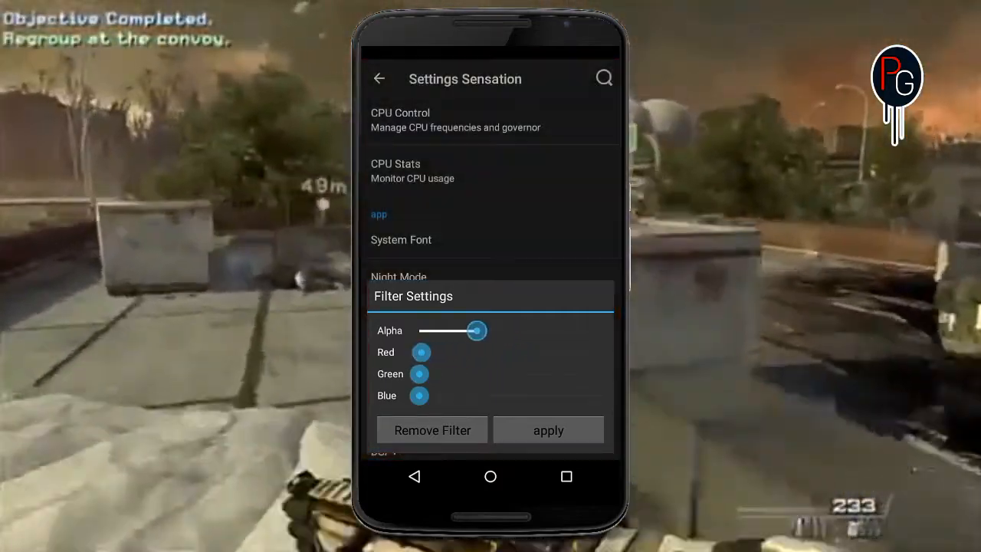
{"action": "left_click_drag", "start_coordinate": [475, 330], "coordinate": [448, 330]}
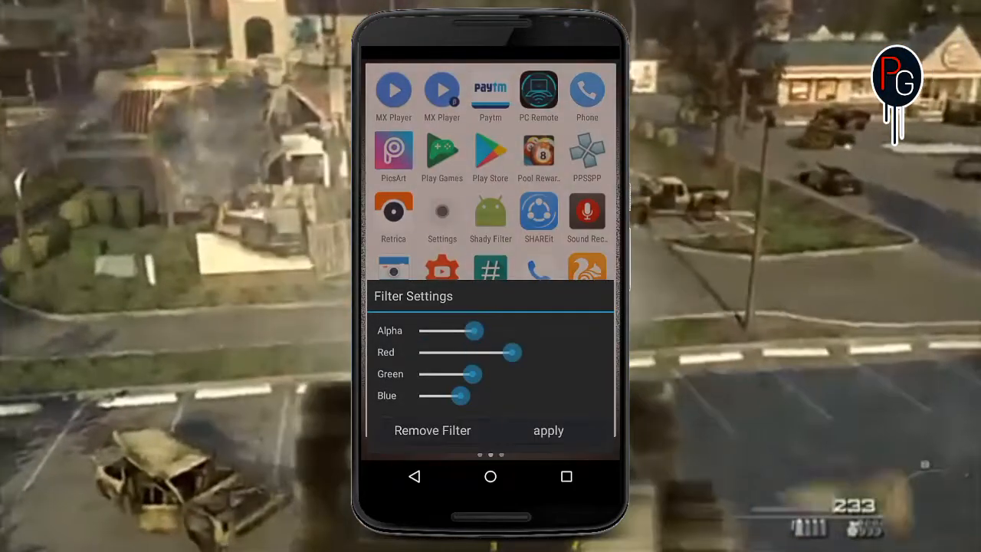
{"action": "left_click", "coordinate": [547, 430]}
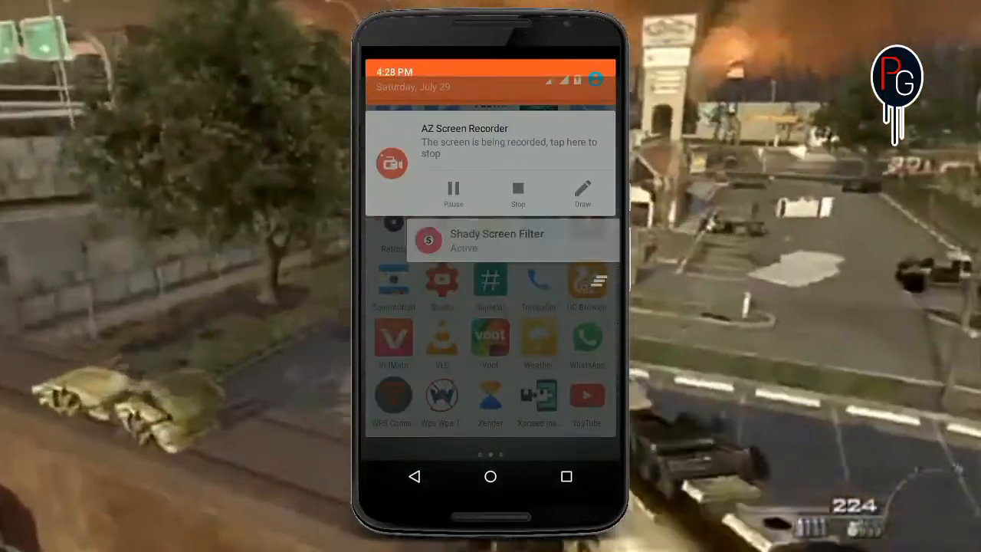
{"action": "left_click", "coordinate": [497, 240]}
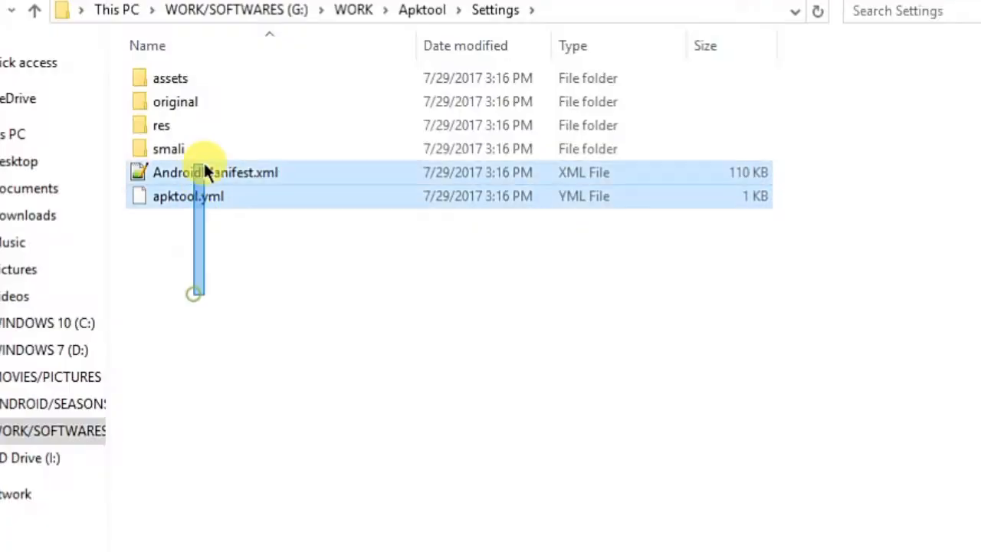
- Open dashboard_categories.xml from Apktool\Settings\res\xml in the editor
{"action": "left_click", "coordinate": [169, 148]}
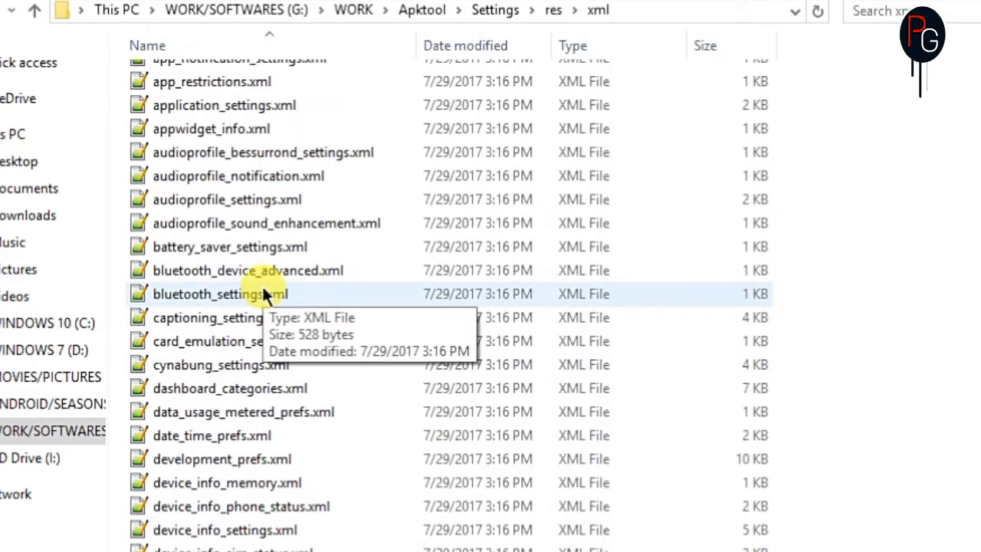
{"action": "left_click", "coordinate": [229, 388]}
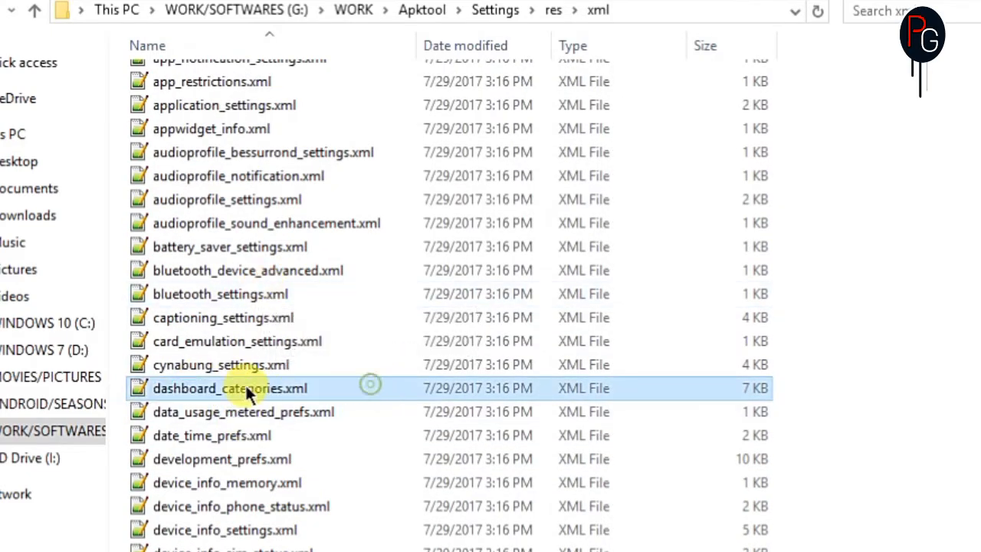
{"action": "double_click", "coordinate": [229, 388]}
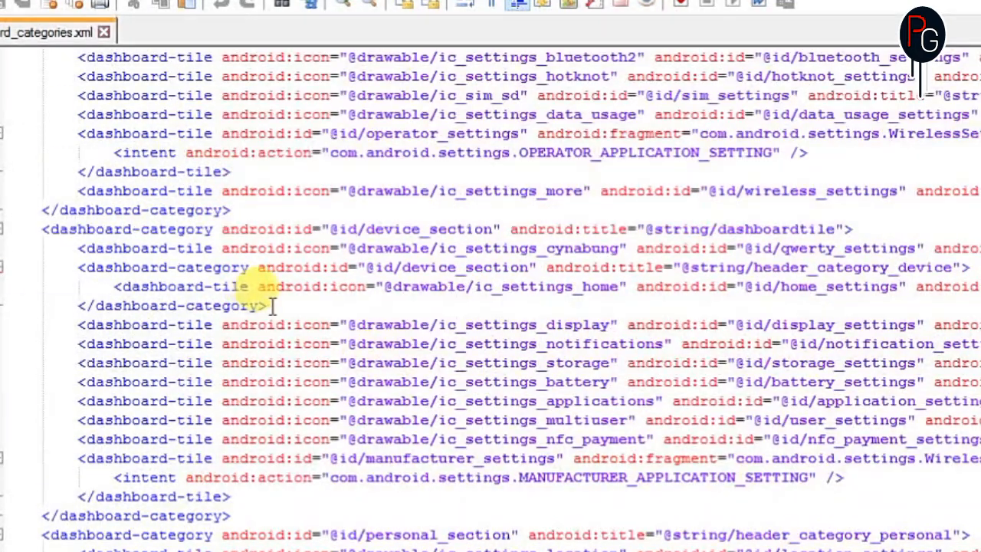
{"action": "key", "text": "Enter"}
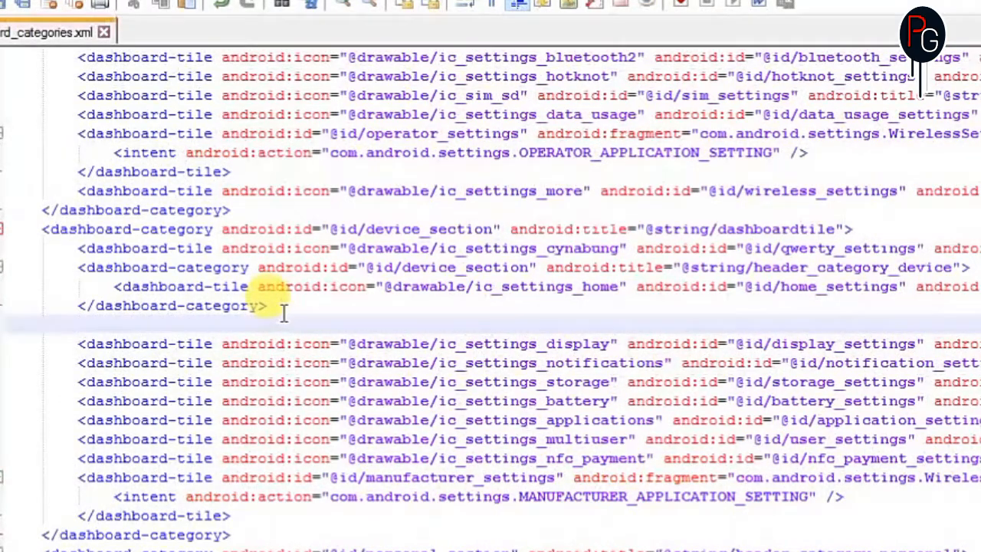
{"action": "type", "text": "<dashboard-tile android:title="}
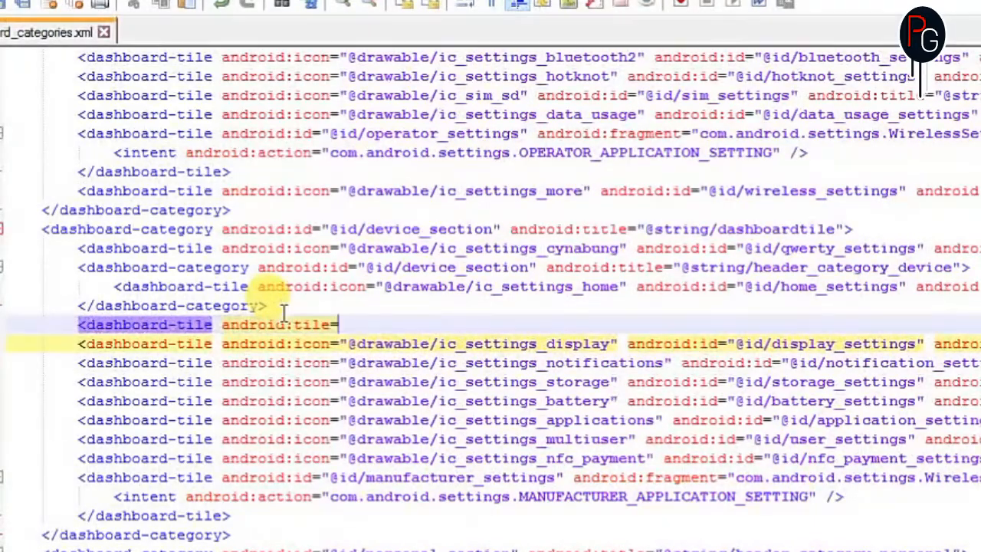
{"action": "type", "text": "@string/nightmode\" >"}
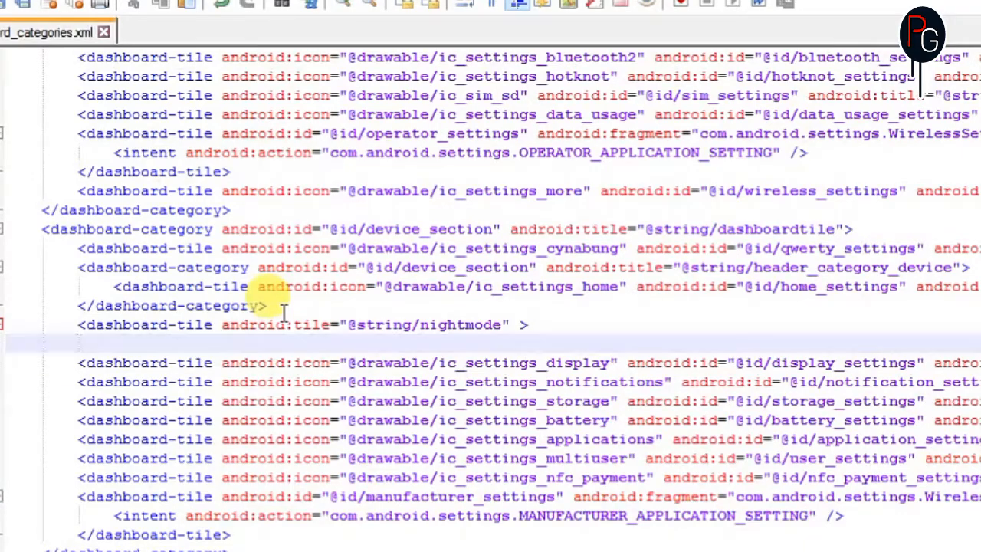
{"action": "type", "text": "<intent"}
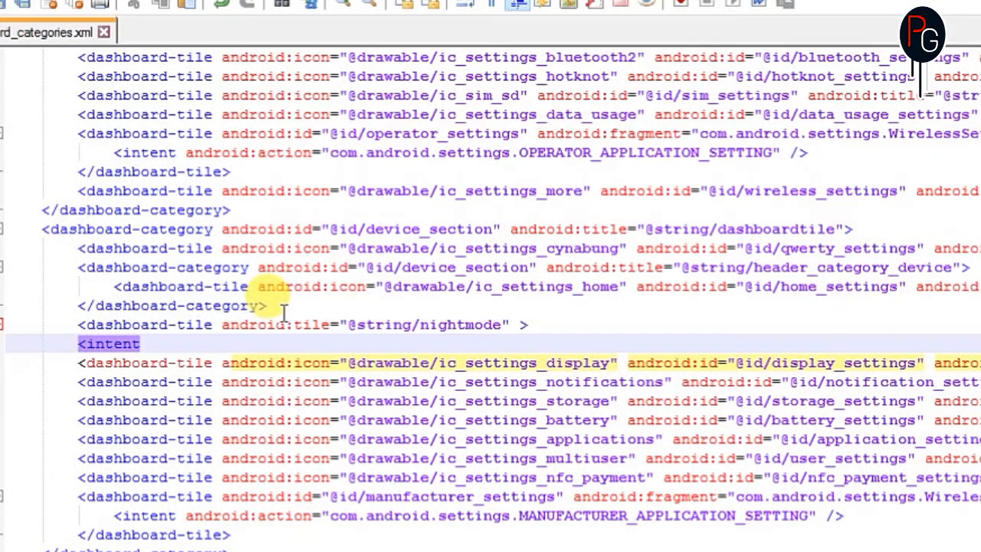
- Give the intent android:package="com.android.Settings"
{"action": "type", "text": "android'"}
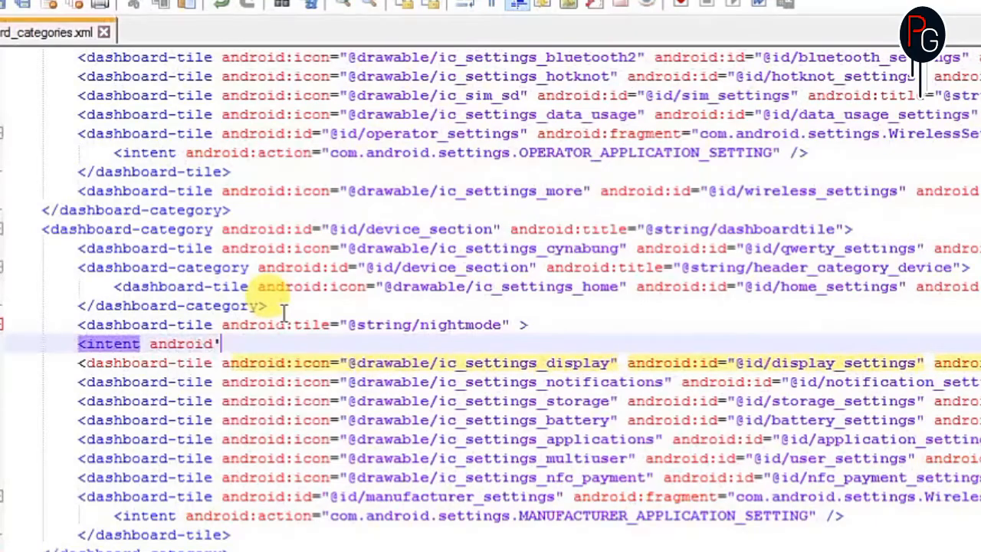
{"action": "type", "text": "pa"}
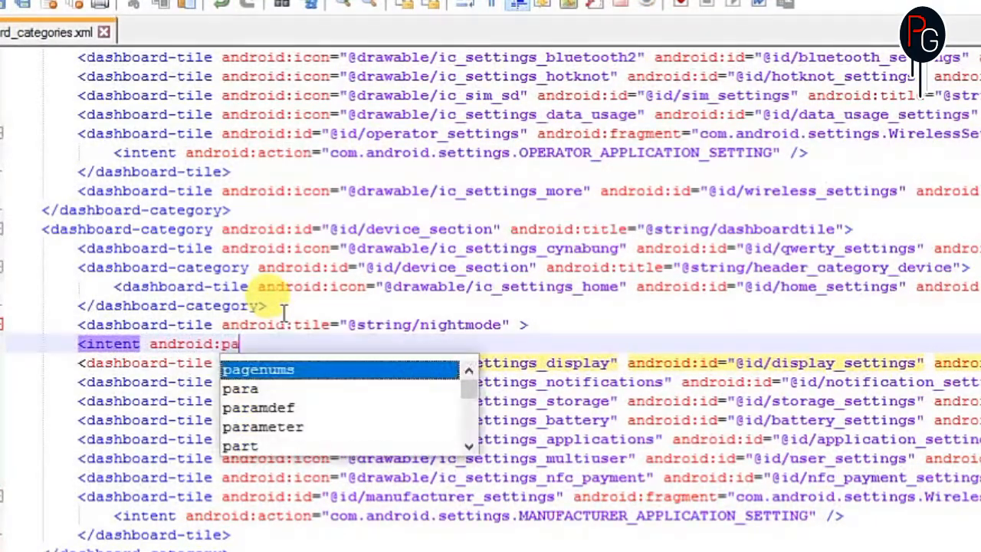
{"action": "type", "text": "ckage=\""}
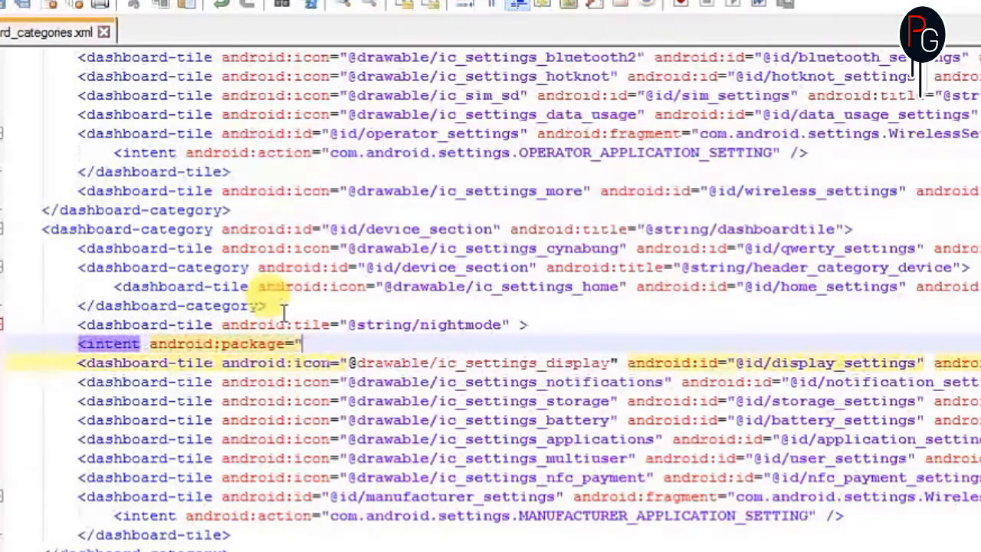
{"action": "type", "text": "com."}
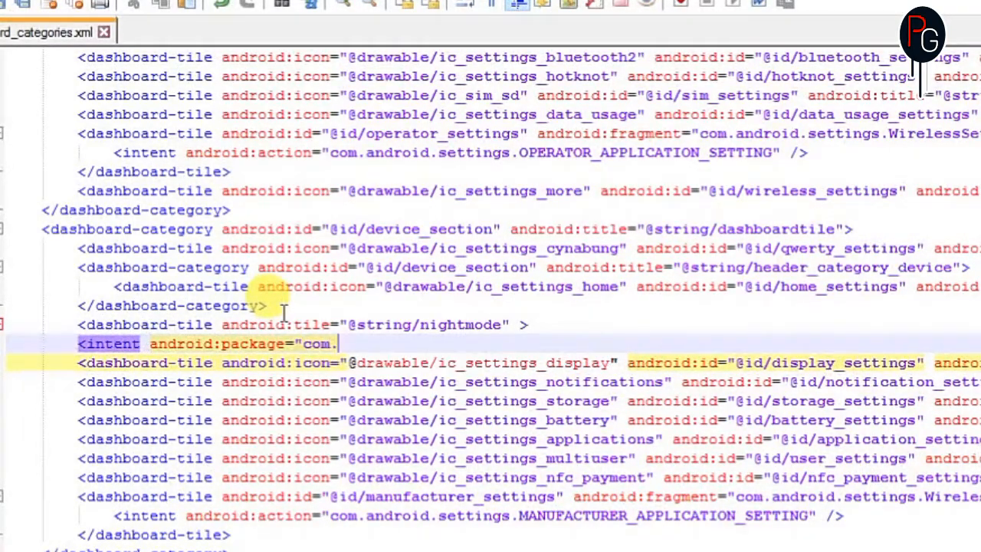
{"action": "type", "text": "android.Settin"}
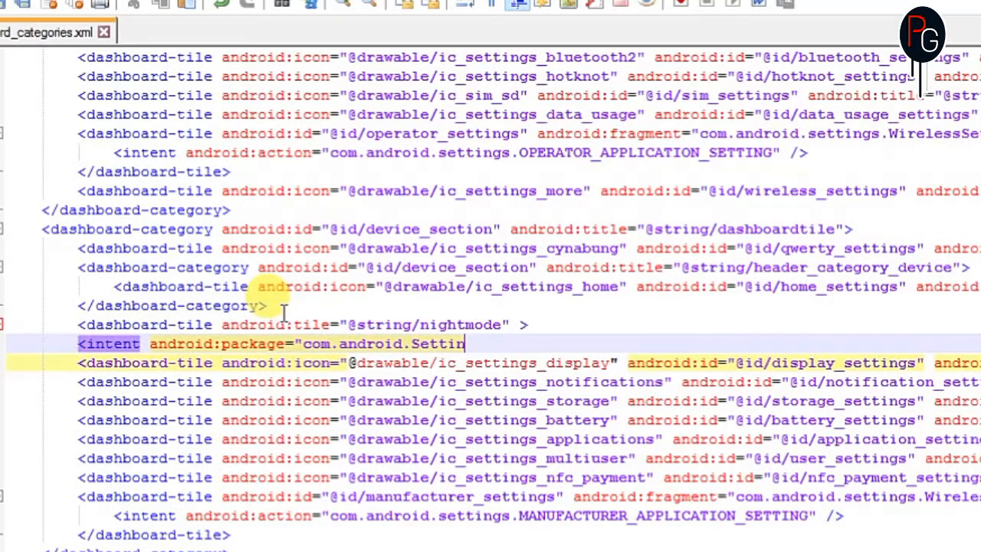
{"action": "type", "text": "gs"}
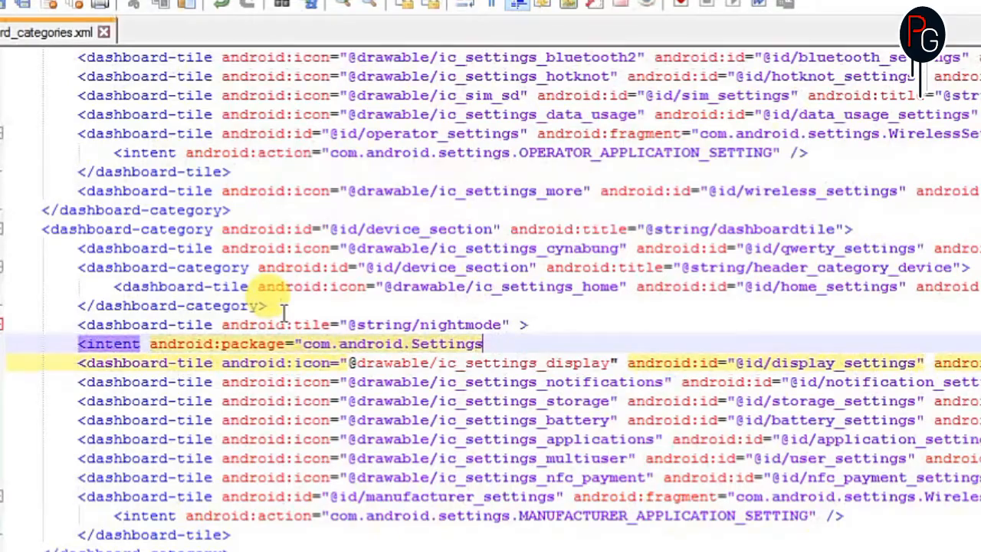
{"action": "type", "text": "\""}
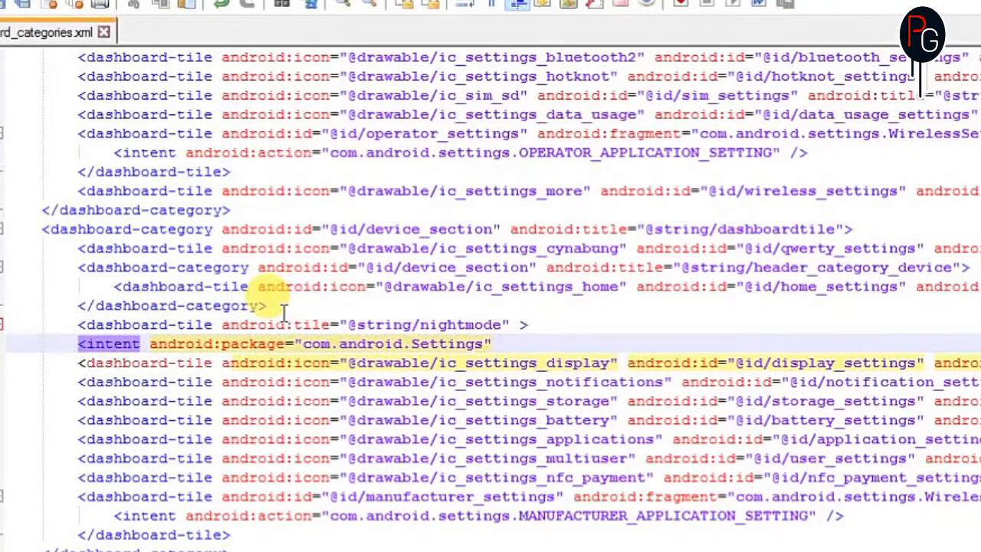
- Add empty android:action and android:targetClass attributes to the intent
{"action": "type", "text": "android:"}
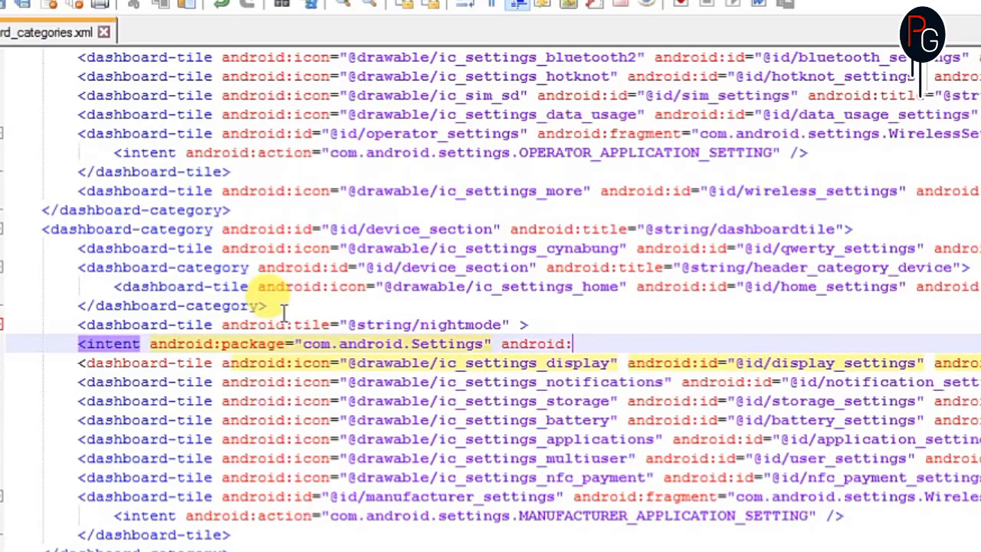
{"action": "type", "text": "action=\"\""}
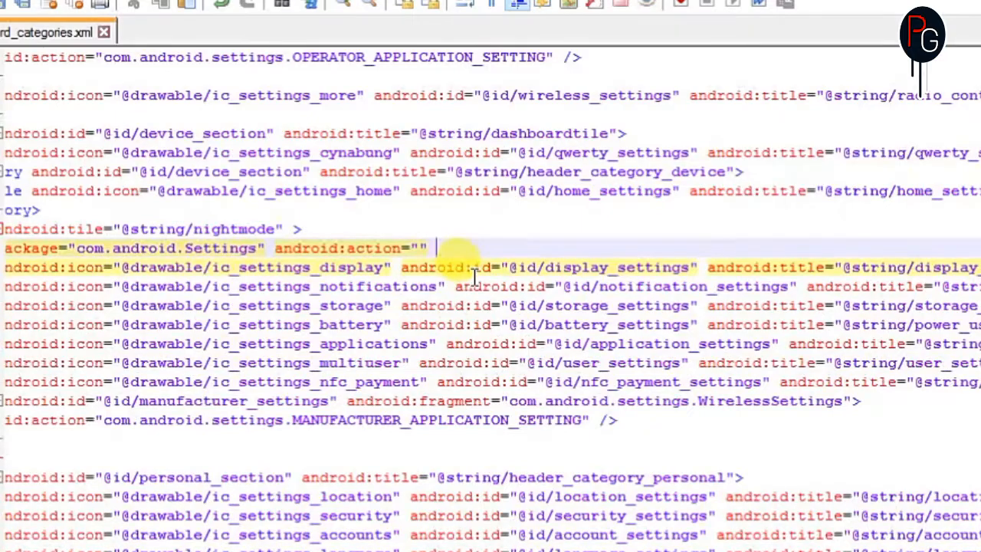
{"action": "type", "text": "android:T"}
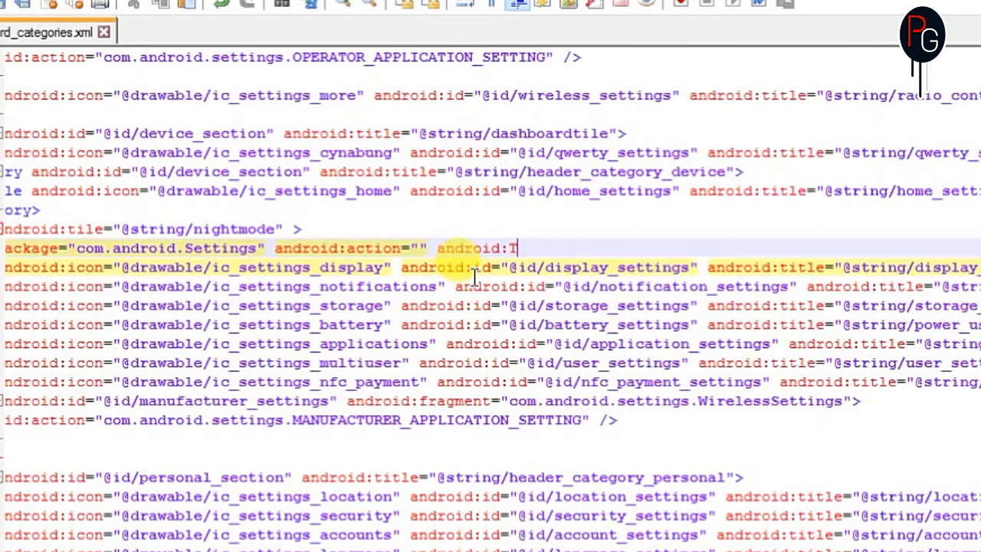
{"action": "type", "text": "ar"}
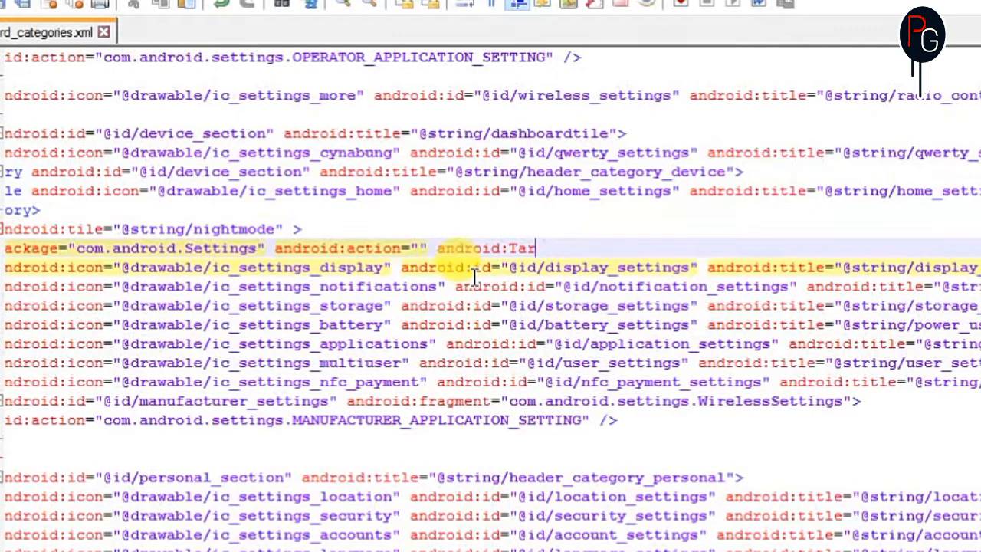
{"action": "type", "text": "getClass=\"\" />"}
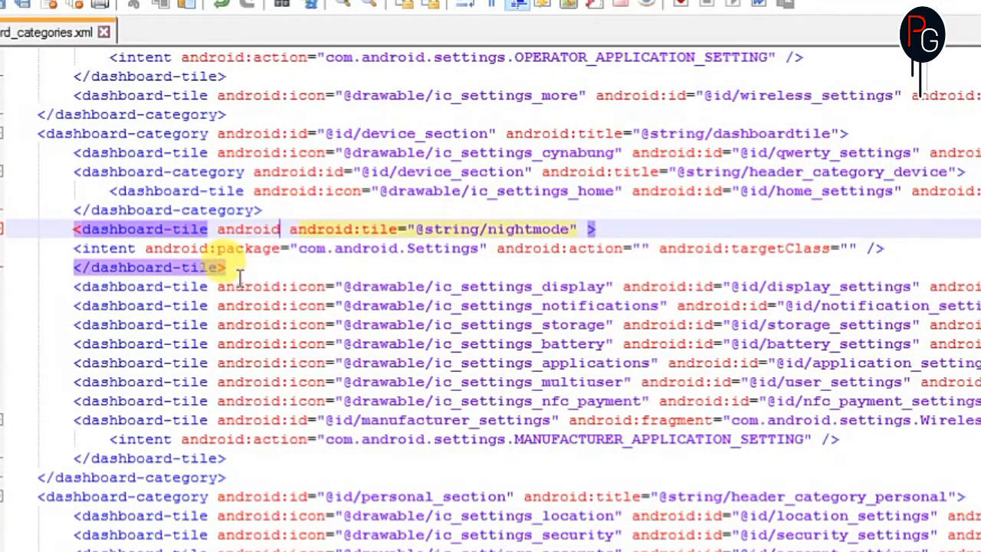
{"action": "type", "text": ";"}
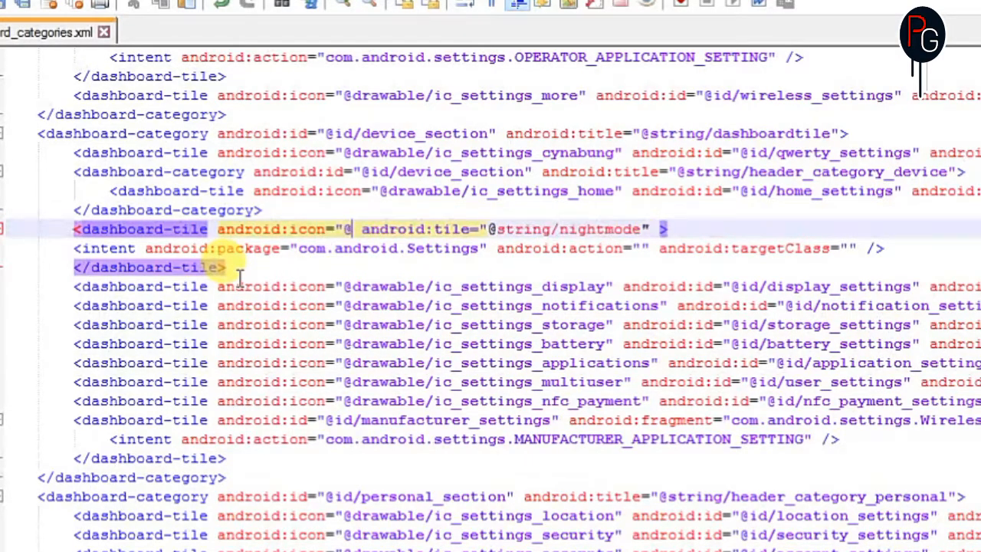
{"action": "type", "text": "drawable/ic_"}
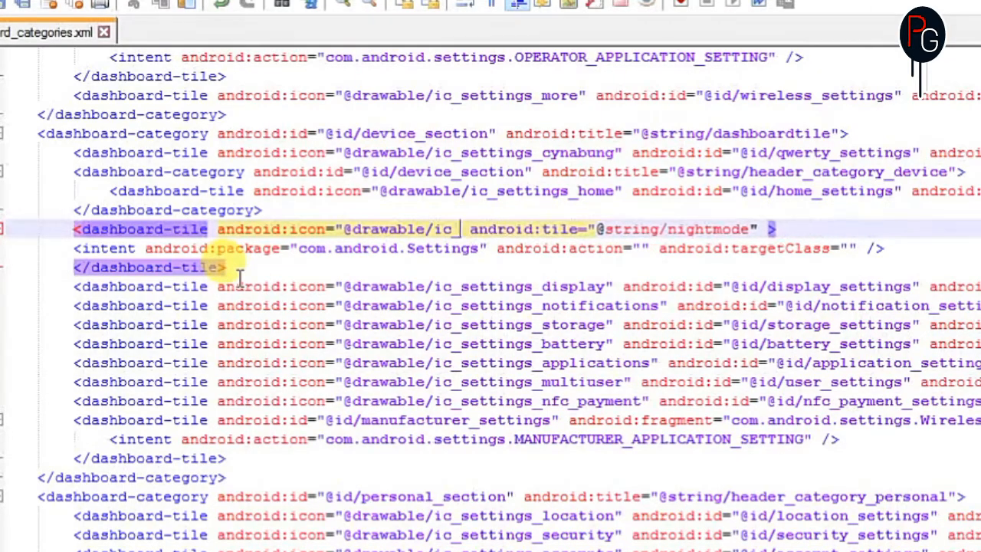
{"action": "type", "text": "blabla"}
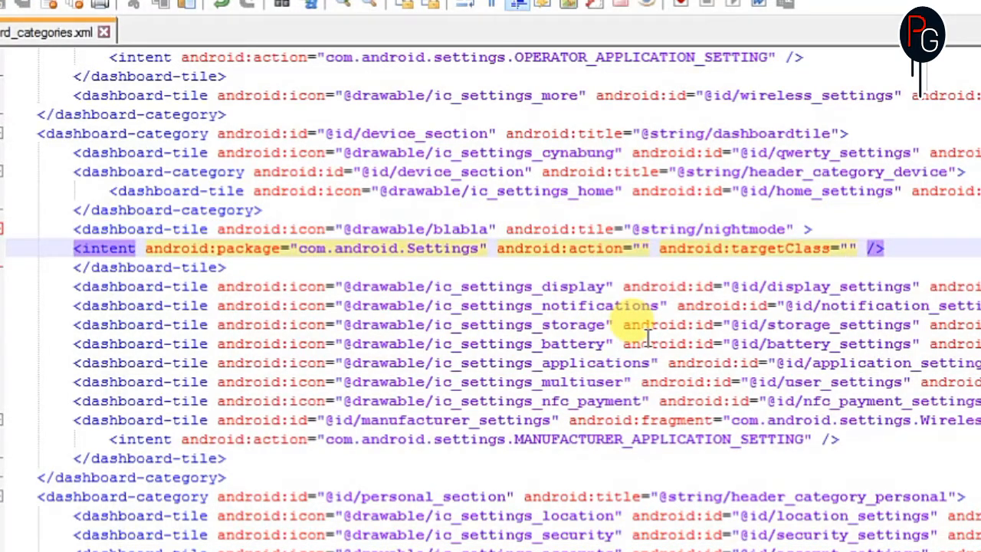
{"action": "type", "text": "android.intent.action.MAIN"}
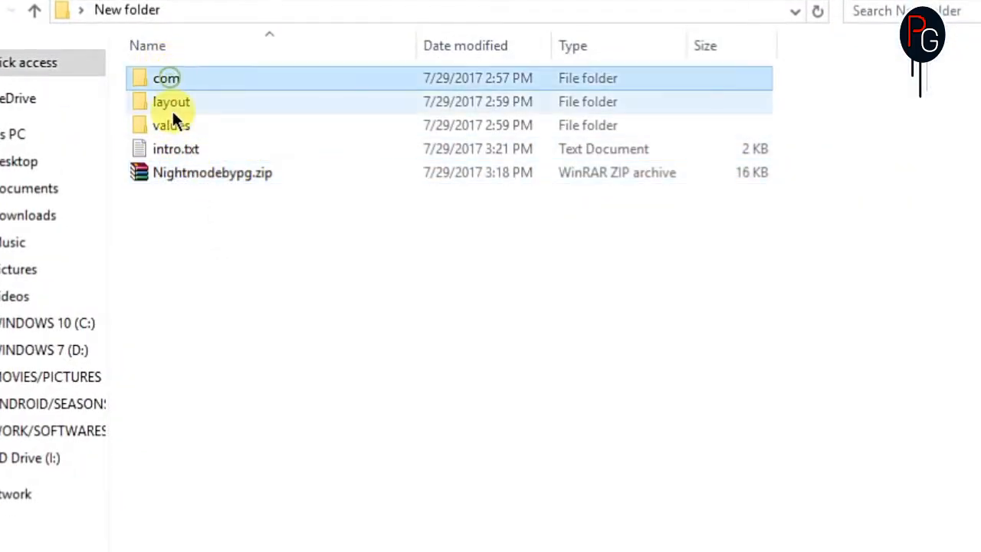
- Select intro.txt, then open the com folder of the extracted Night Mode files
{"action": "left_click", "coordinate": [176, 149]}
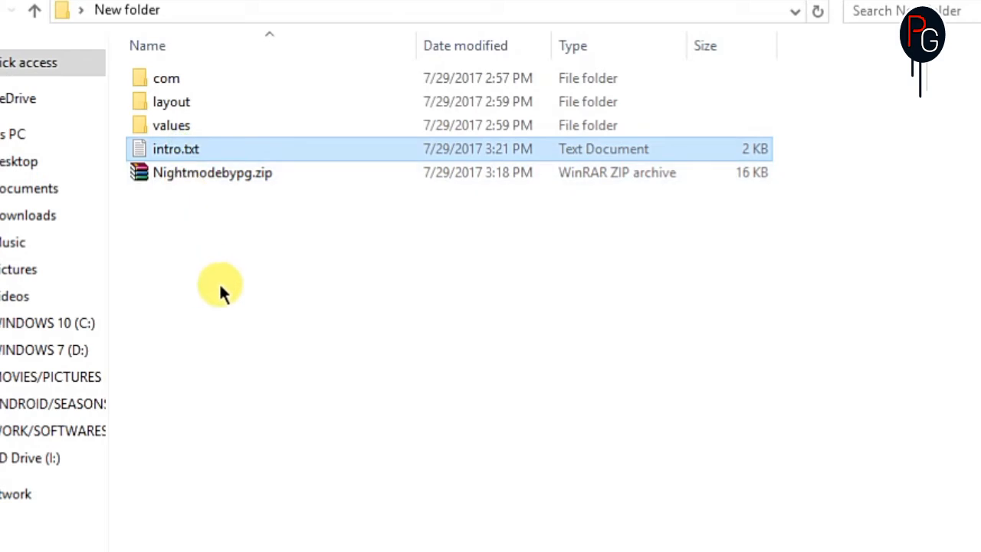
{"action": "left_click", "coordinate": [166, 78]}
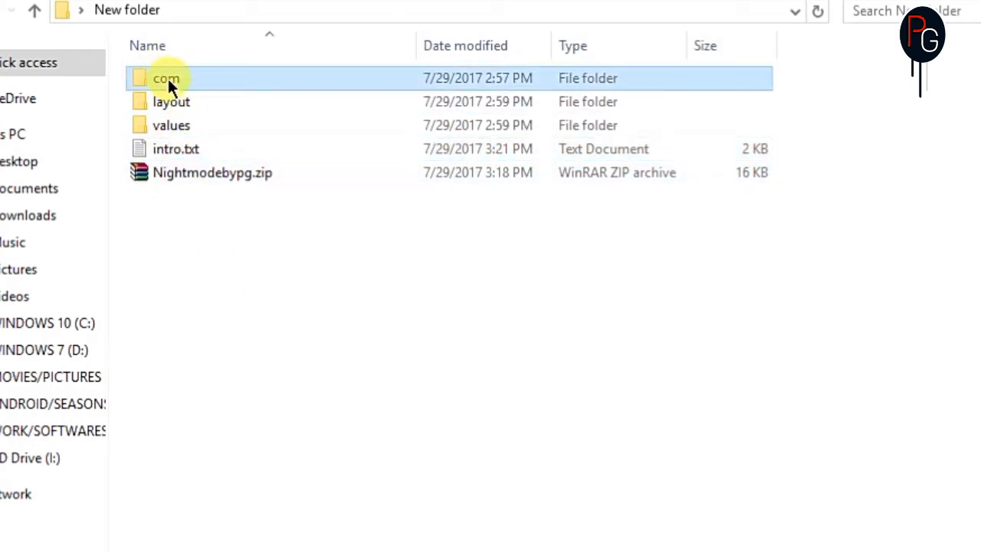
{"action": "mouse_move", "coordinate": [167, 78]}
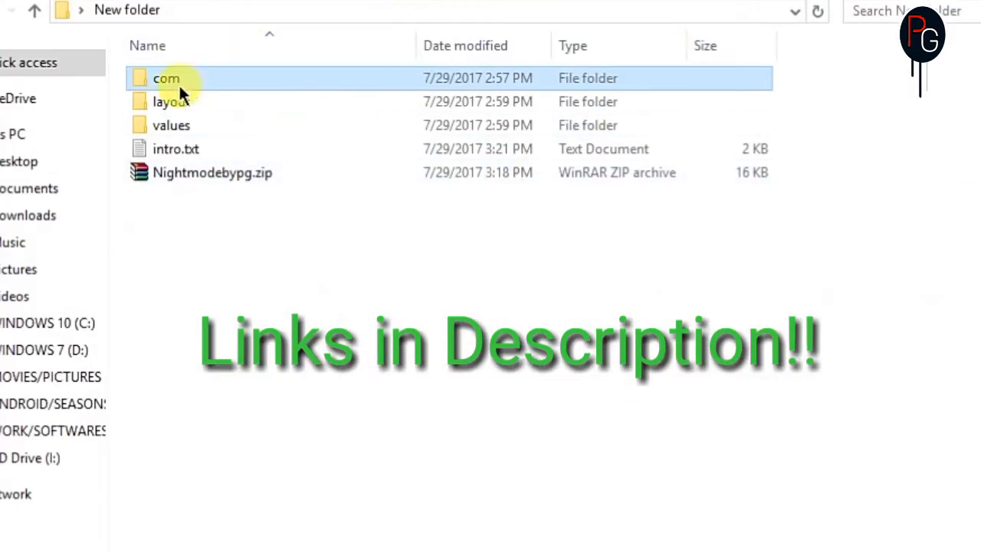
{"action": "double_click", "coordinate": [165, 78]}
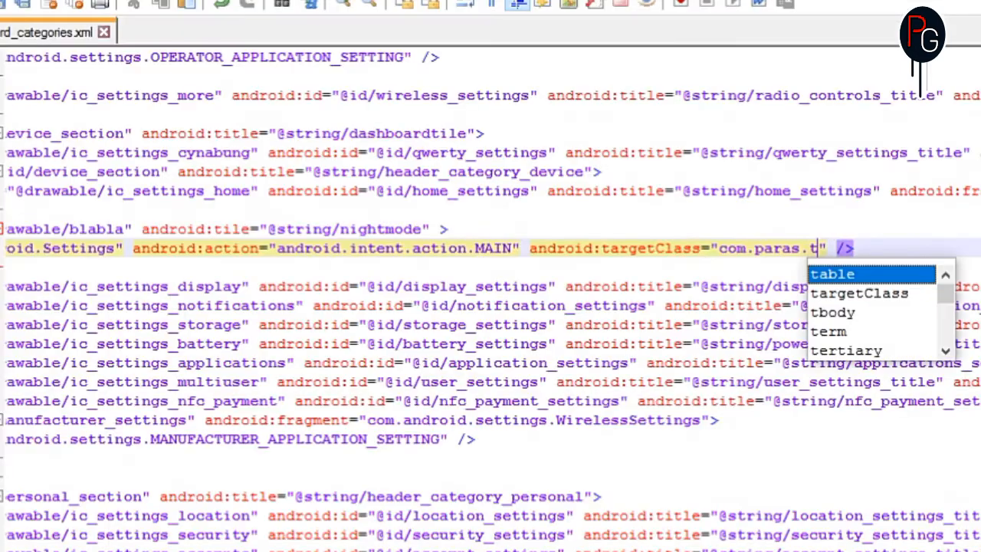
- Complete targetClass as com.paras.test.MainActivity, copying the name from MainActivity.smali
{"action": "type", "text": "est."}
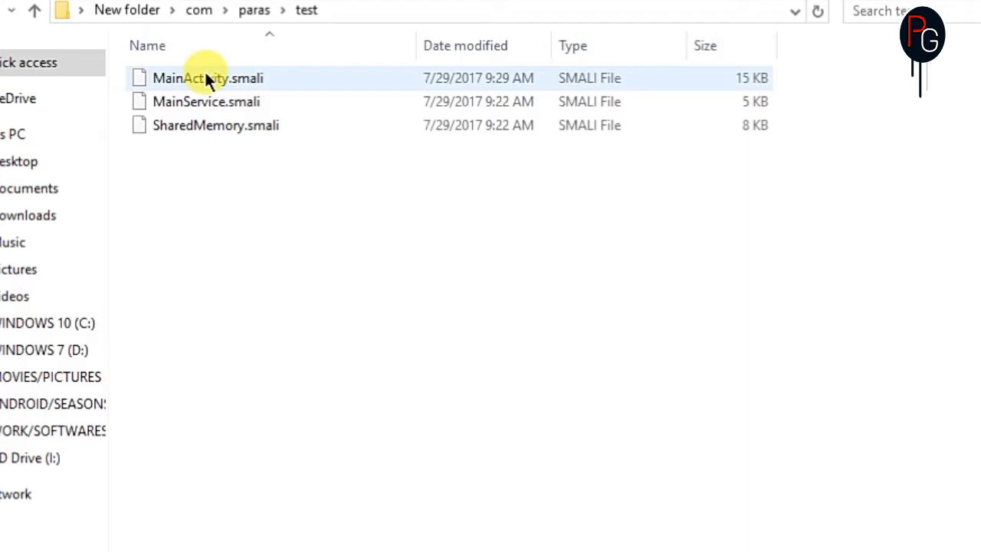
{"action": "right_click", "coordinate": [207, 77]}
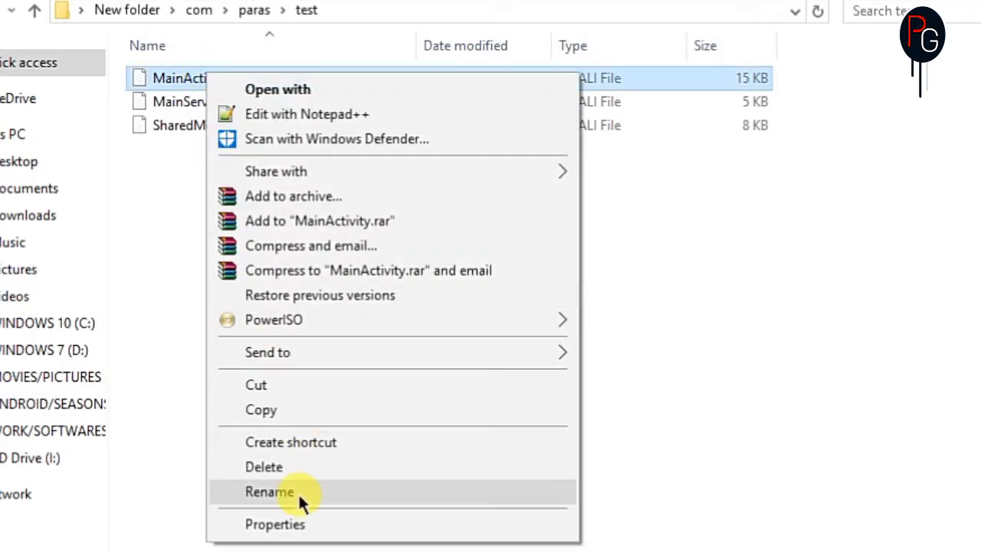
{"action": "left_click", "coordinate": [269, 491]}
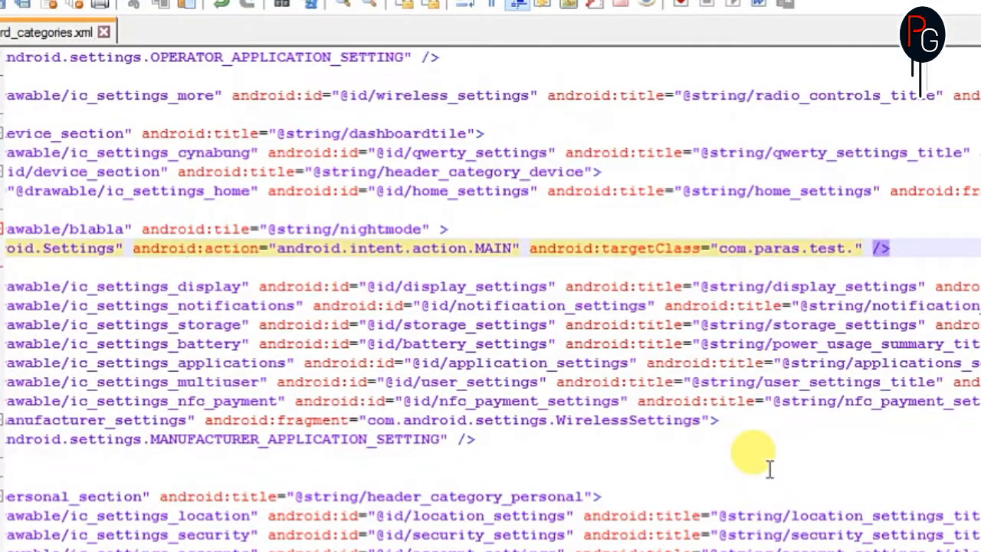
{"action": "type", "text": "MainActivity"}
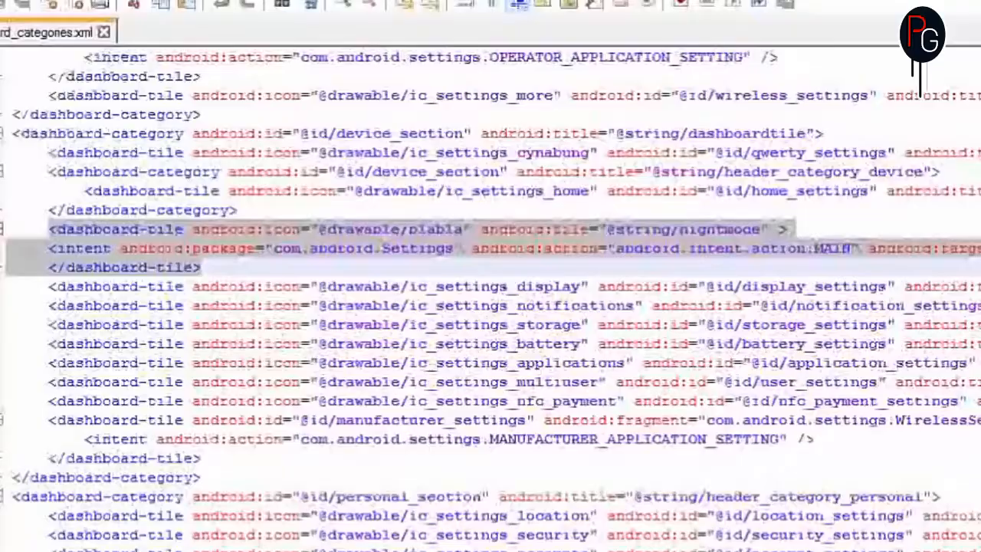
{"action": "scroll", "scroll_direction": "right", "scroll_amount": 3}
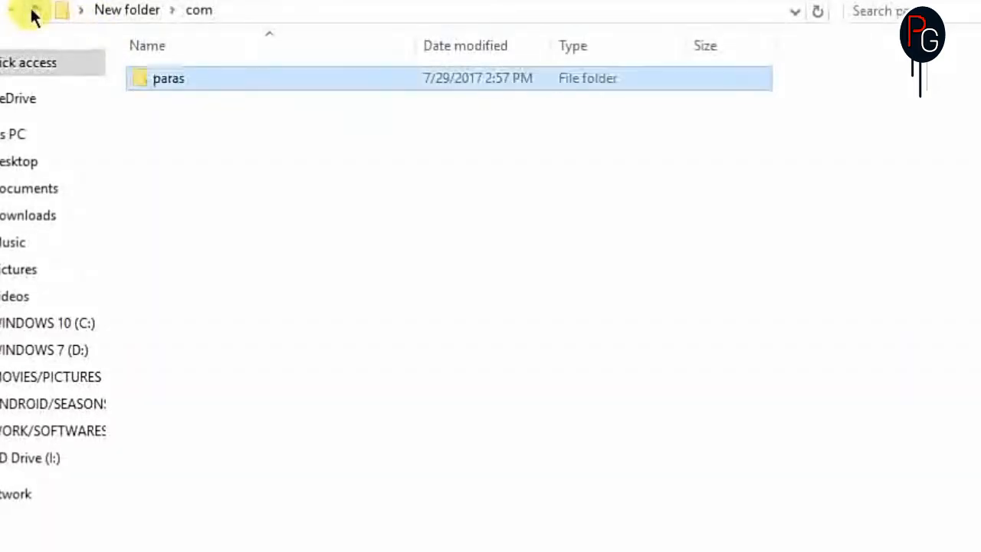
{"action": "right_click", "coordinate": [169, 77]}
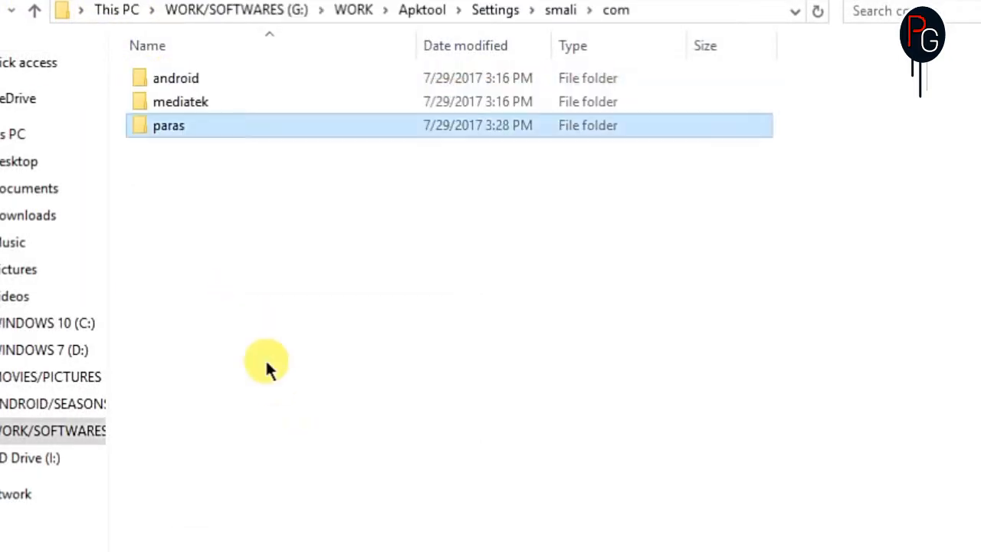
- Right-click the paras folder to copy it into Settings smali/com
{"action": "right_click", "coordinate": [191, 78]}
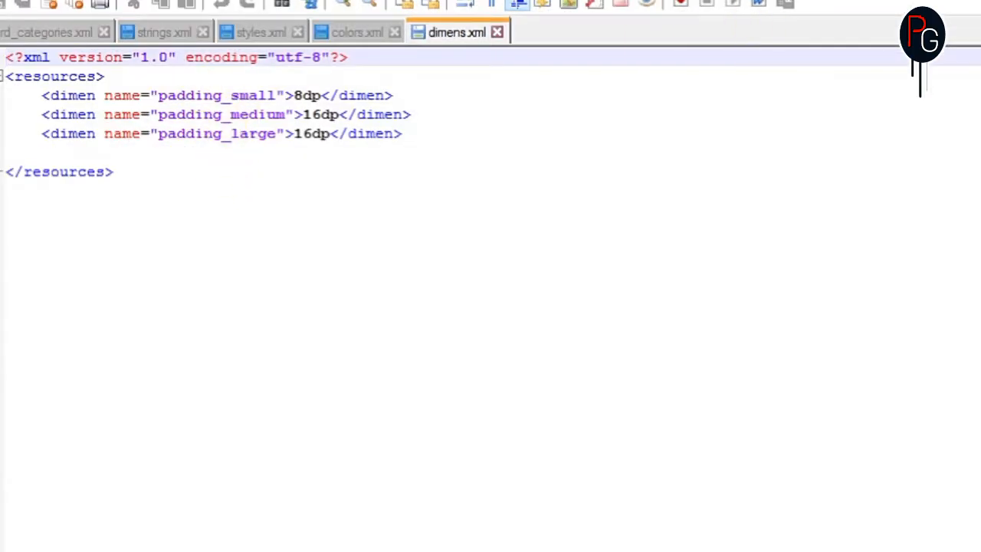
- Review and close the Night Mode styles.xml, then move to the next resource file
{"action": "left_click", "coordinate": [46, 32]}
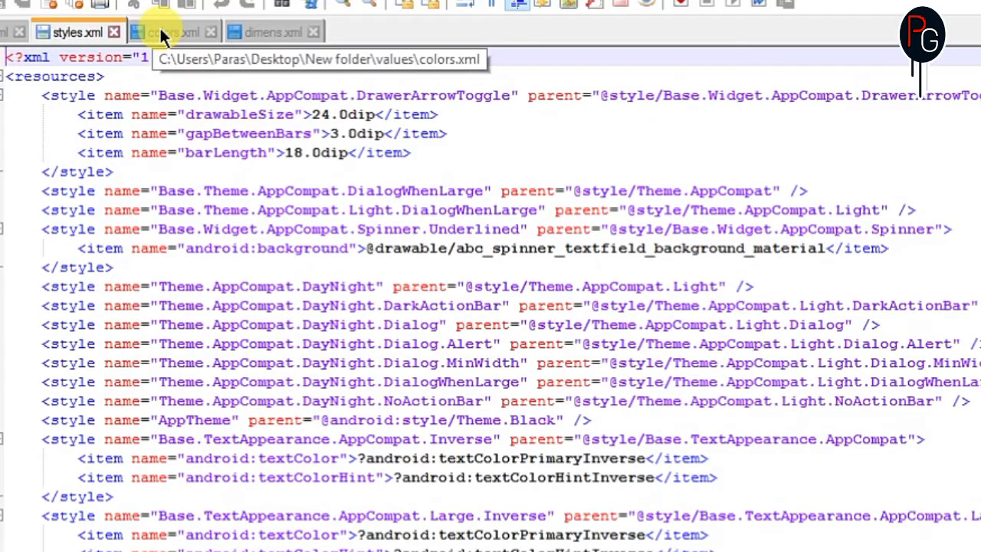
{"action": "scroll", "scroll_direction": "down", "scroll_amount": 3}
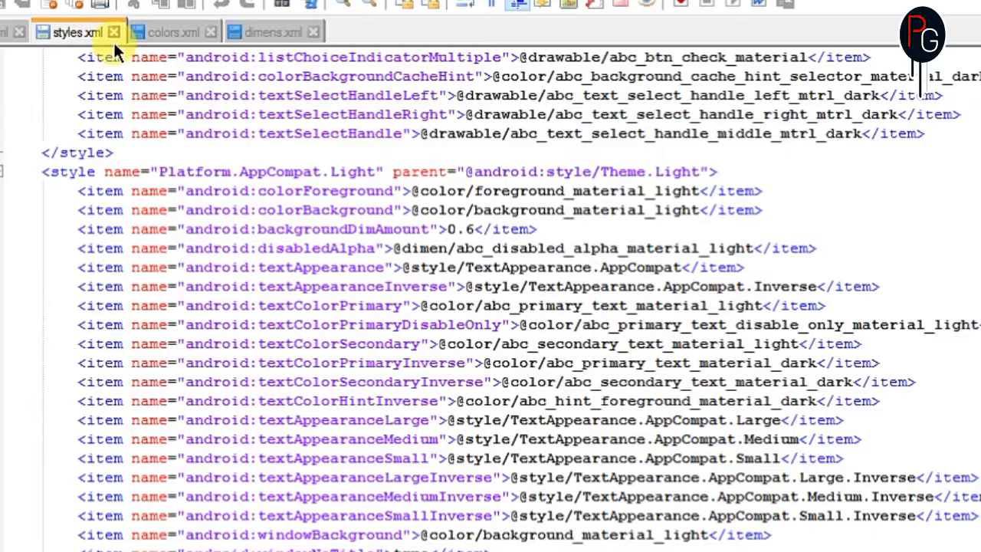
{"action": "left_click", "coordinate": [123, 31]}
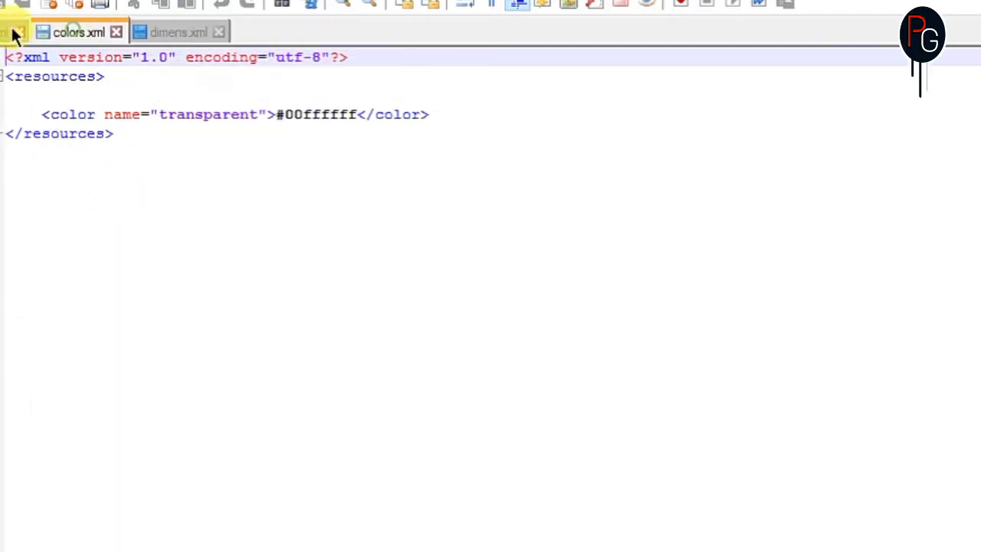
{"action": "left_click", "coordinate": [178, 33]}
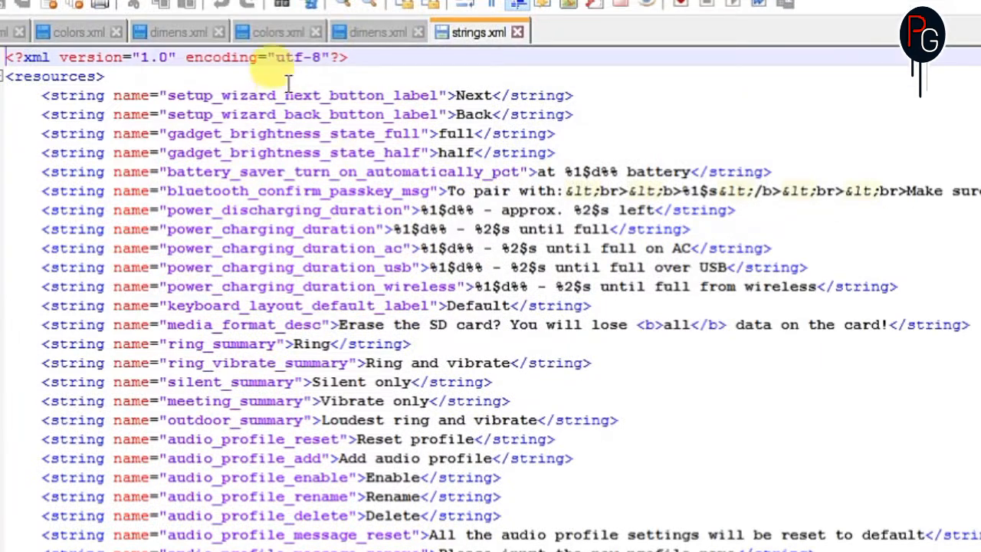
{"action": "mouse_move", "coordinate": [375, 32]}
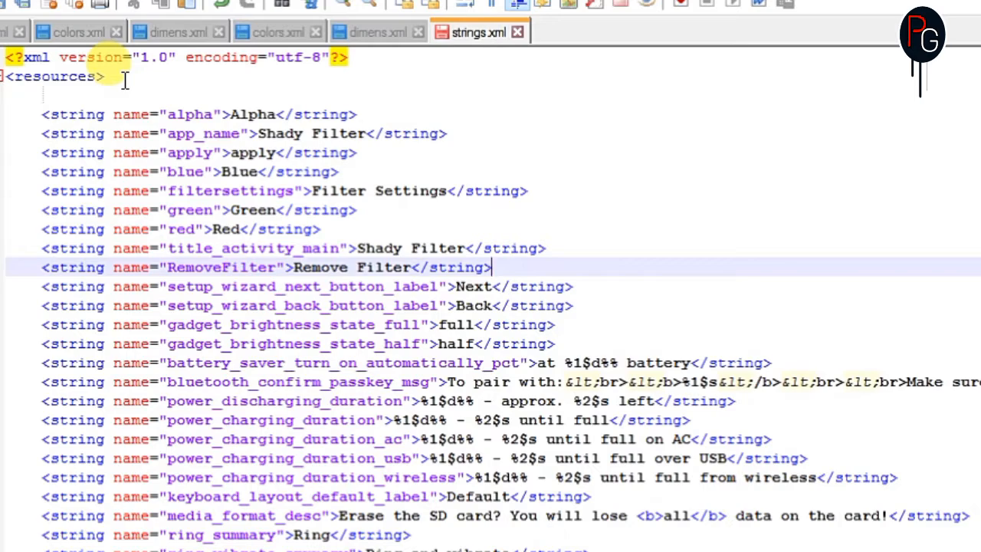
- Add <color name="transparent">#00ffffff</color> to Settings colors.xml, update dimens.xml, and save
{"action": "left_click", "coordinate": [78, 32]}
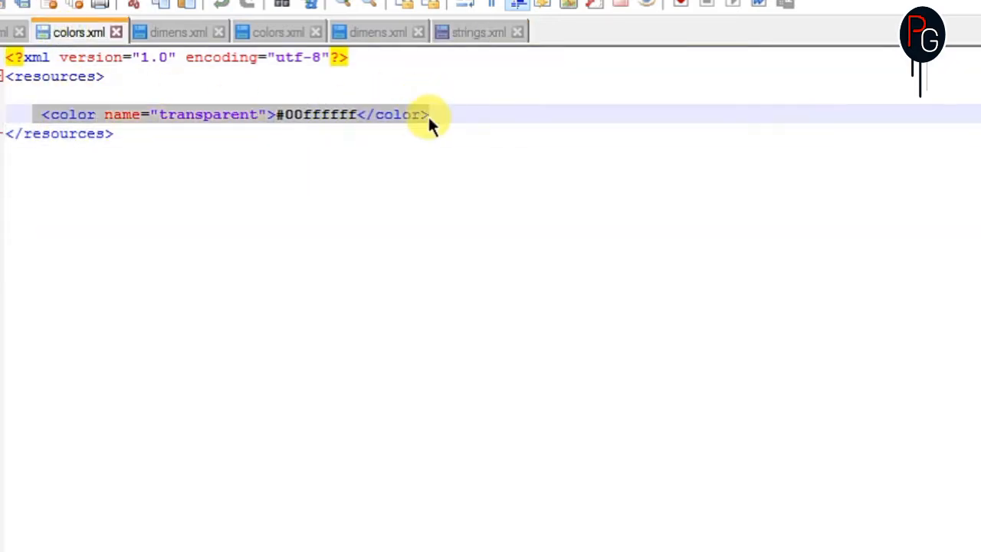
{"action": "left_click", "coordinate": [277, 31]}
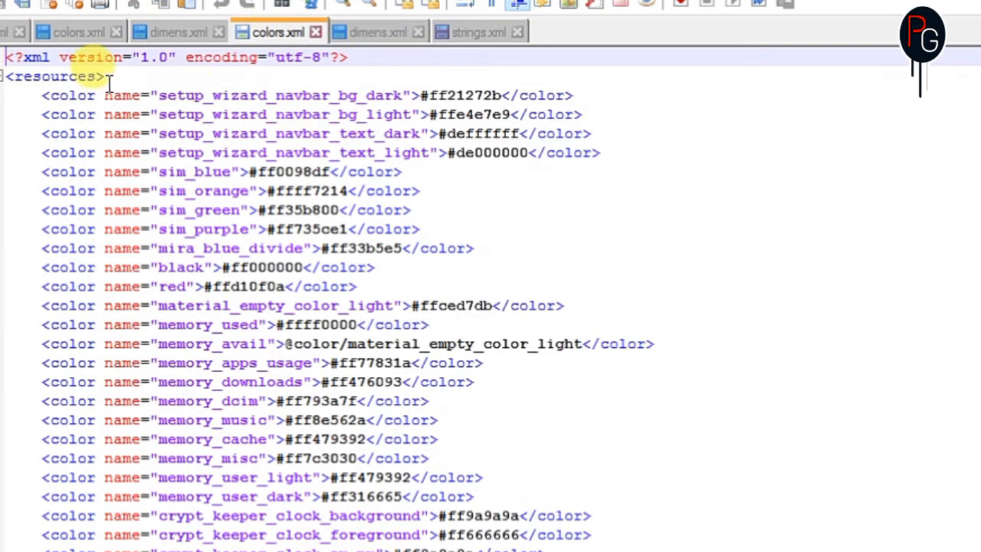
{"action": "type", "text": "<color name=\"transparent\">#00ffffff</color>"}
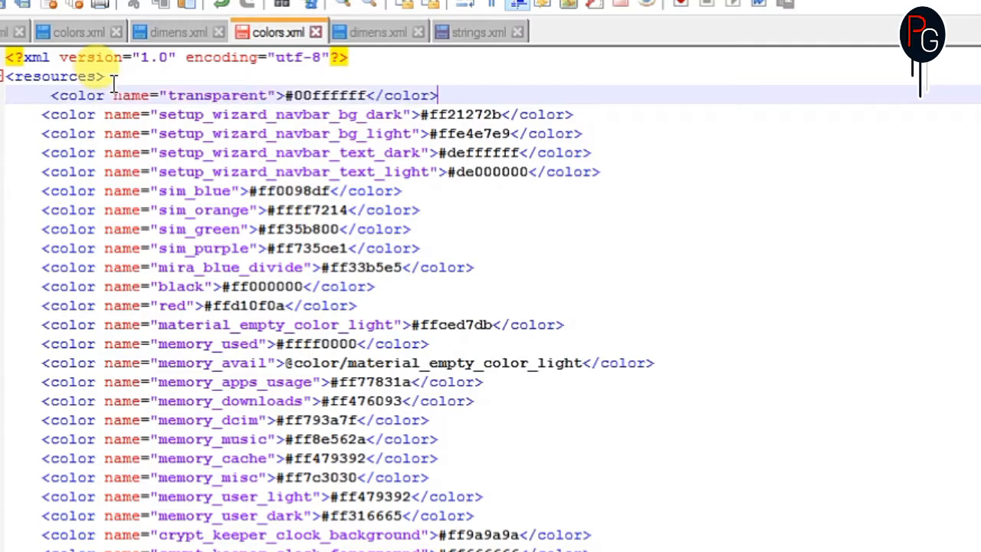
{"action": "left_click", "coordinate": [178, 33]}
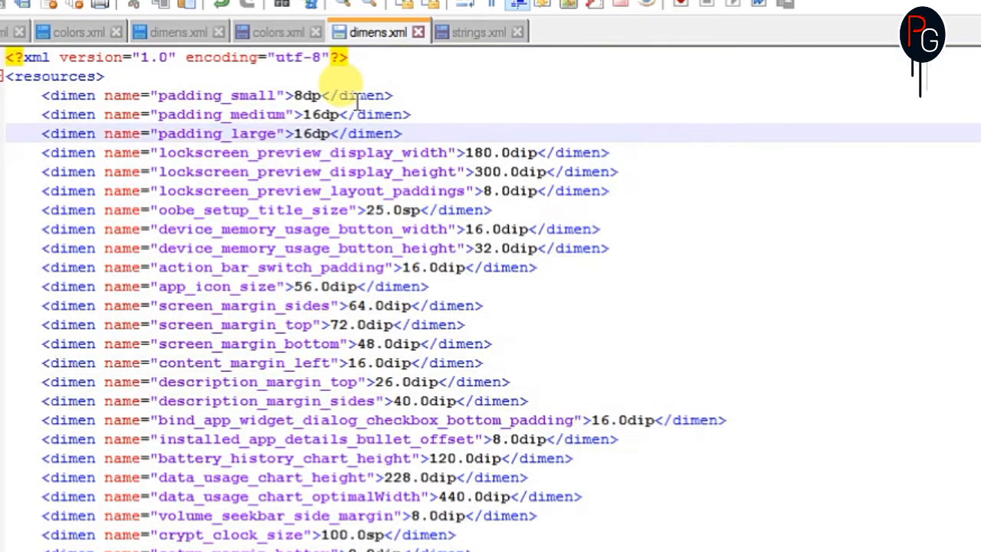
{"action": "left_click", "coordinate": [479, 31]}
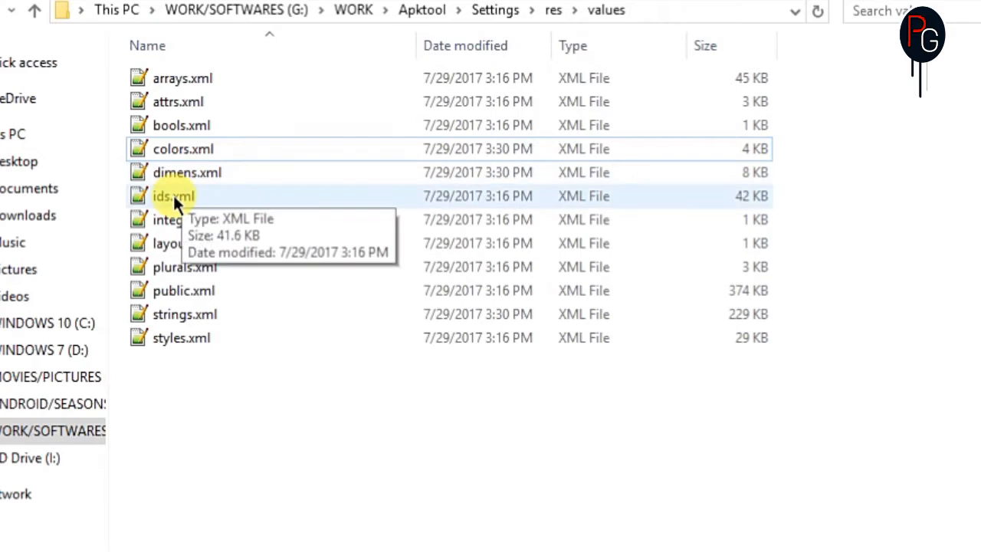
- Browse into the decompiled Settings res/layout folder and open activity_main.xml in Notepad++
{"action": "double_click", "coordinate": [172, 195]}
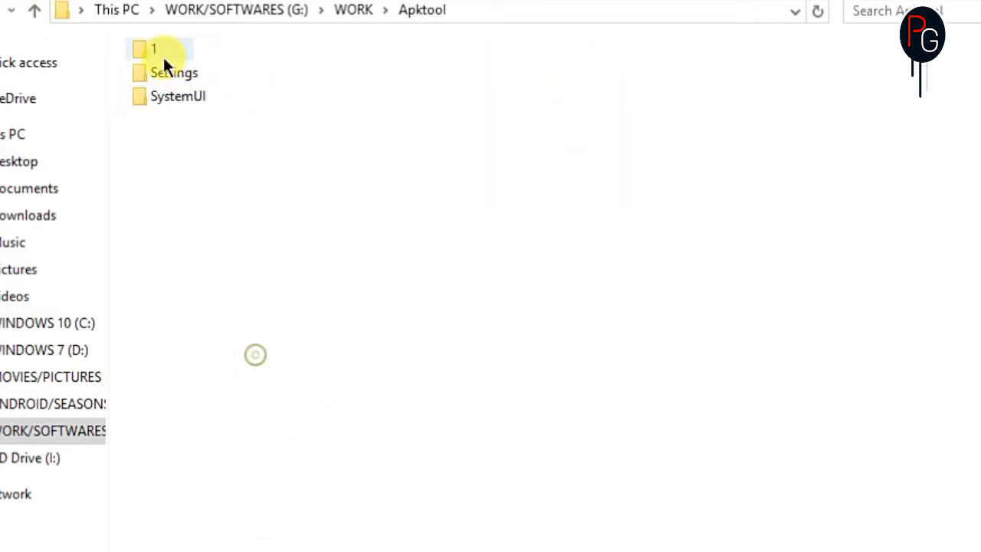
{"action": "double_click", "coordinate": [173, 72]}
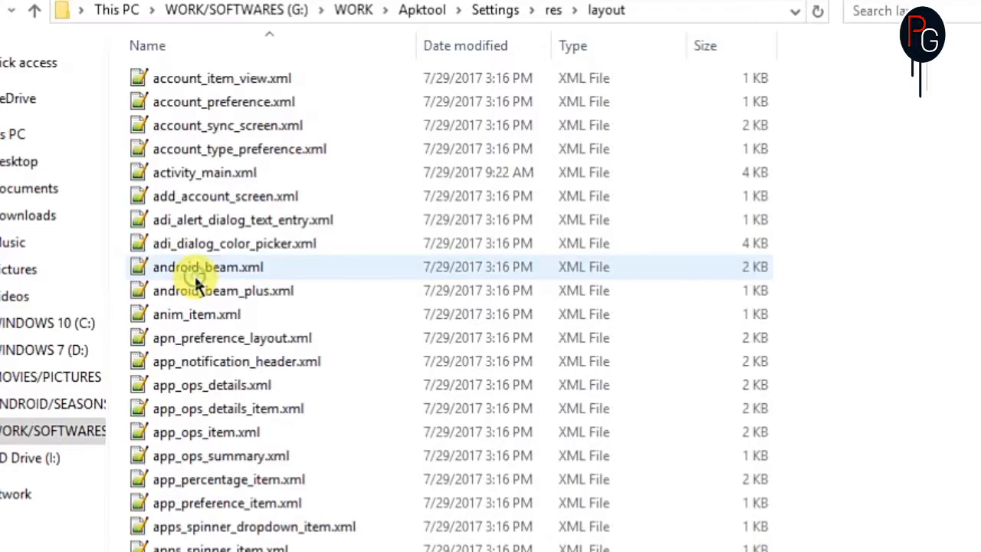
{"action": "left_click", "coordinate": [204, 172]}
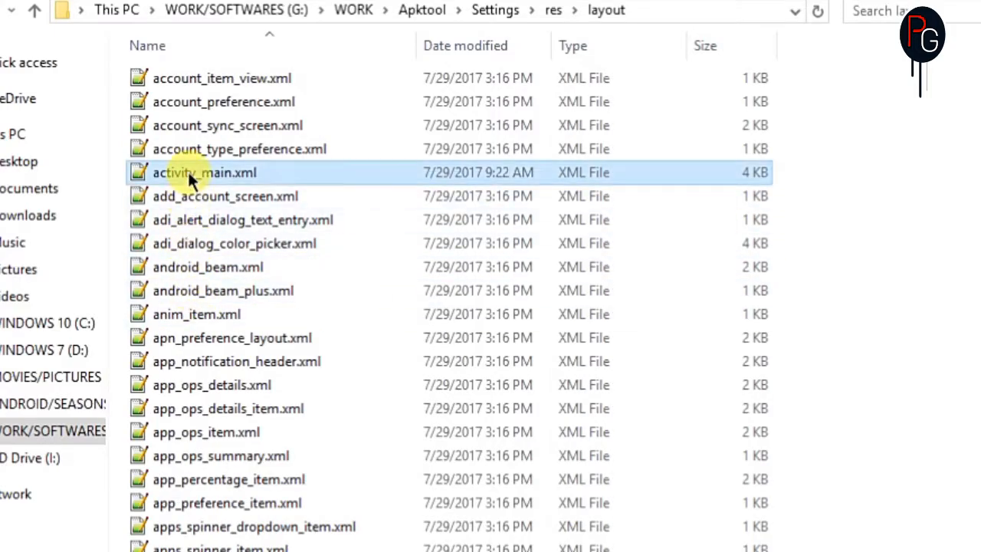
{"action": "double_click", "coordinate": [203, 171]}
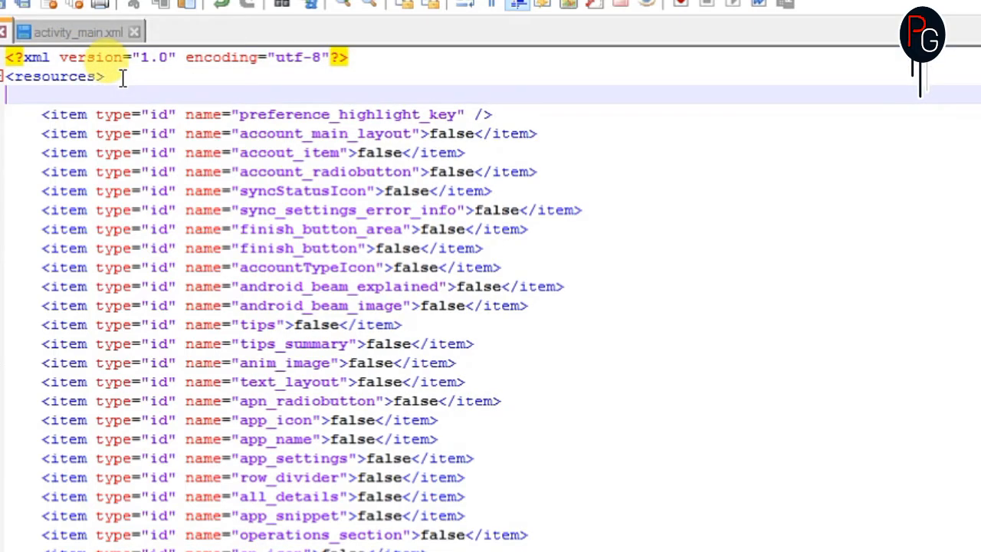
- Add <item type="id" name="alphaControl" /> as the first line inside <resources>
{"action": "type", "text": "<item type="}
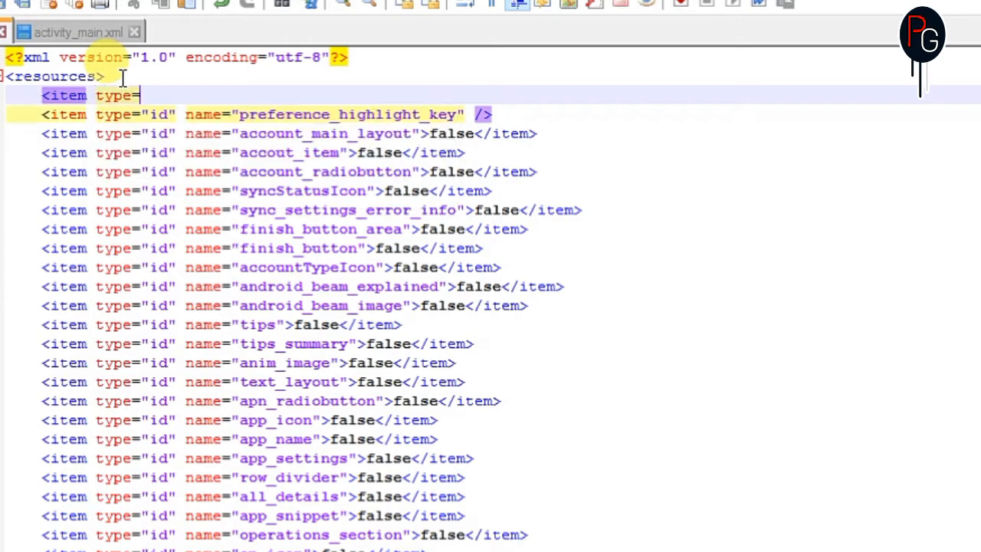
{"action": "type", "text": "\"id\""}
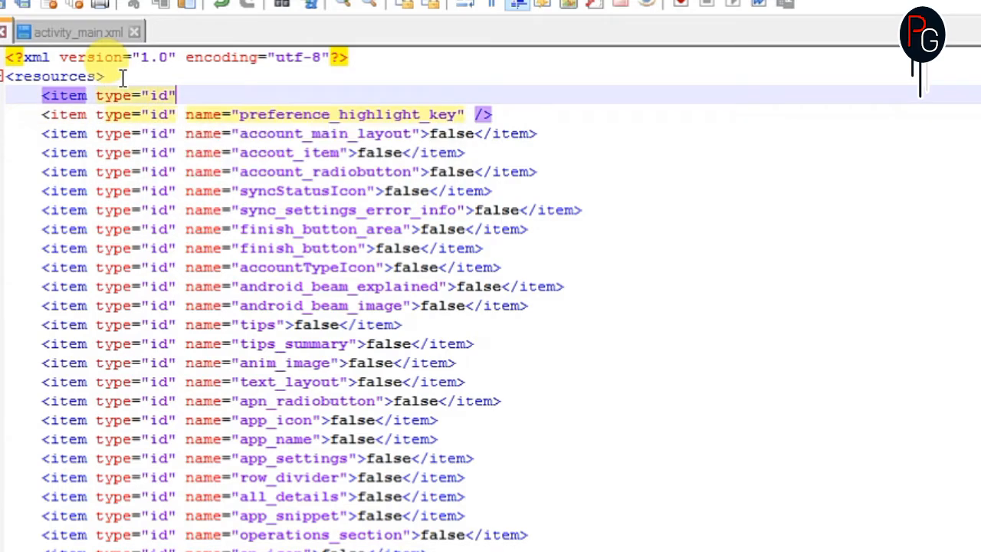
{"action": "type", "text": "name="}
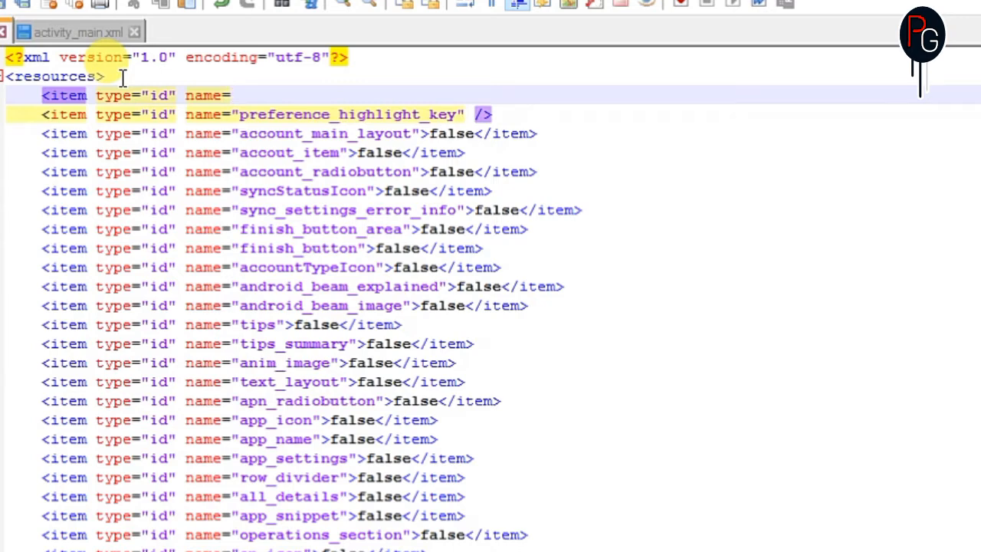
{"action": "type", "text": "alphaCont"}
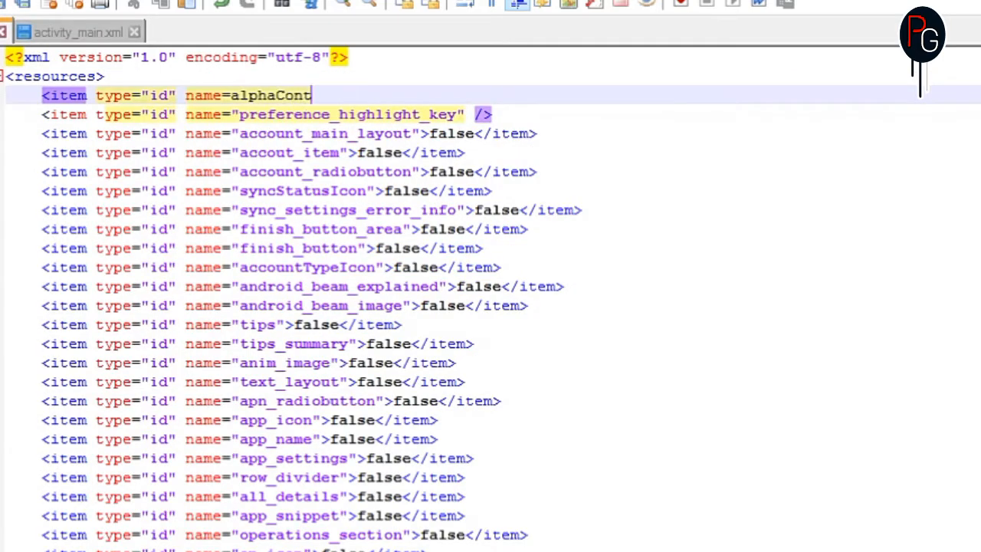
{"action": "type", "text": "rol\" />"}
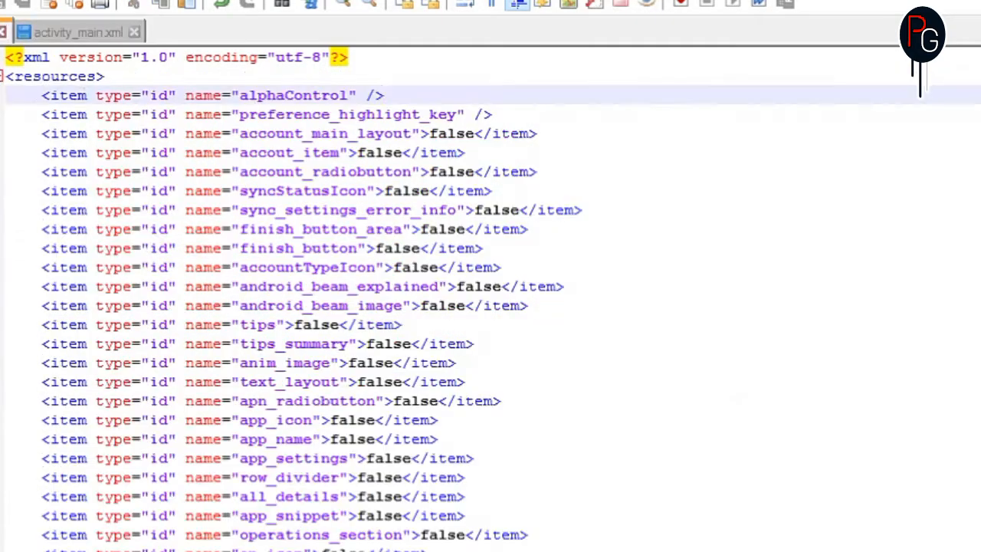
- Duplicate the alphaControl id line and rename the copies to redControl and greenControl
{"action": "right_click", "coordinate": [314, 95]}
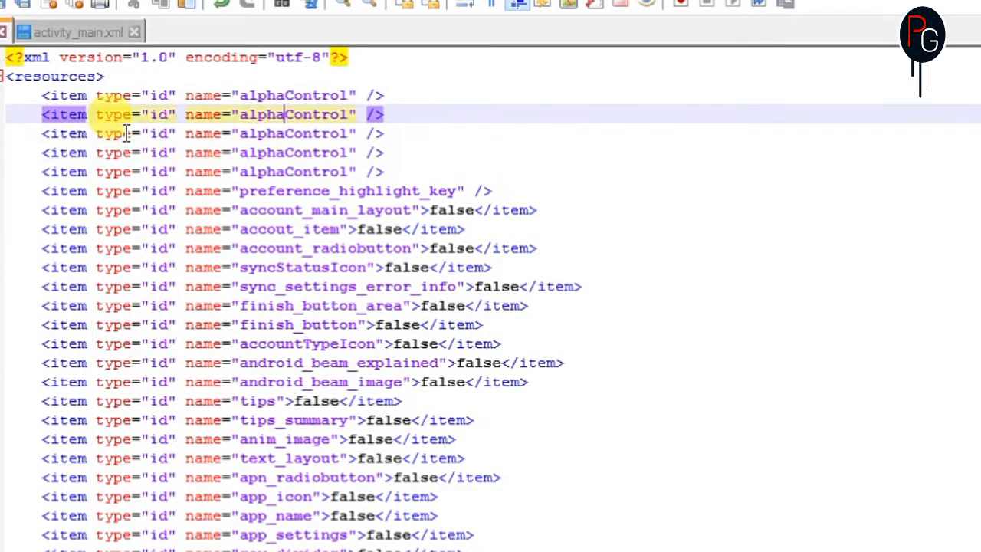
{"action": "type", "text": "red"}
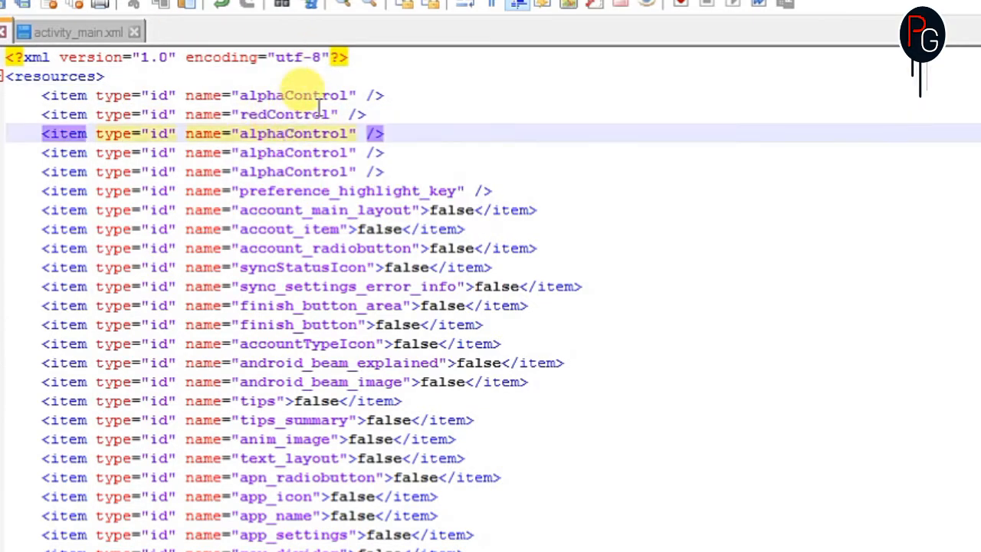
{"action": "type", "text": "green"}
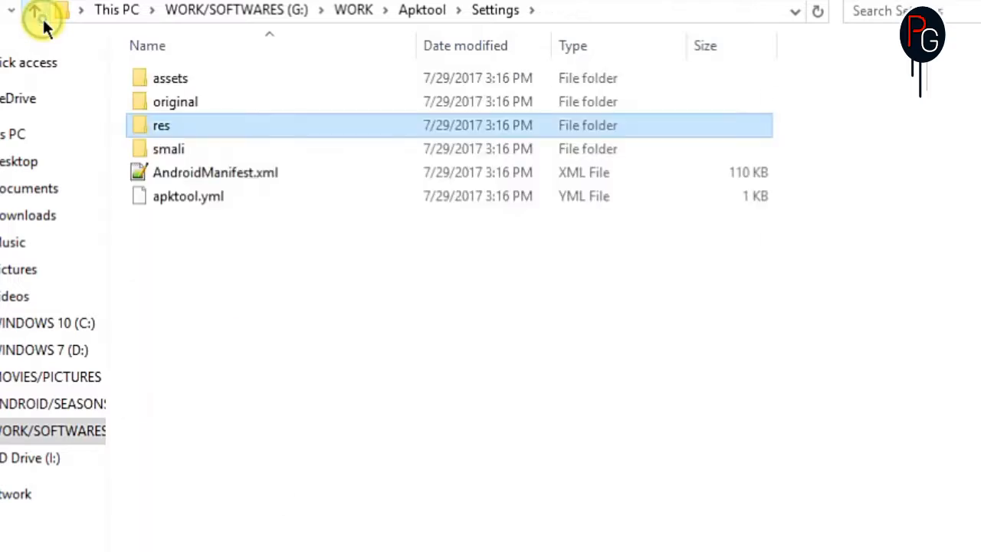
- Open a command prompt in the Apktool folder and run apktool d set.apk
{"action": "left_click", "coordinate": [35, 10]}
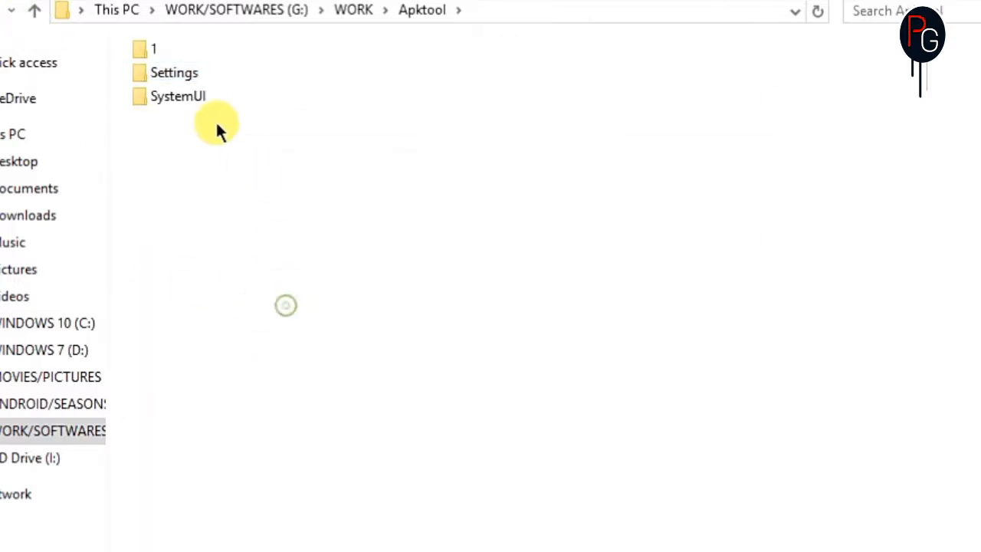
{"action": "right_click", "coordinate": [285, 305]}
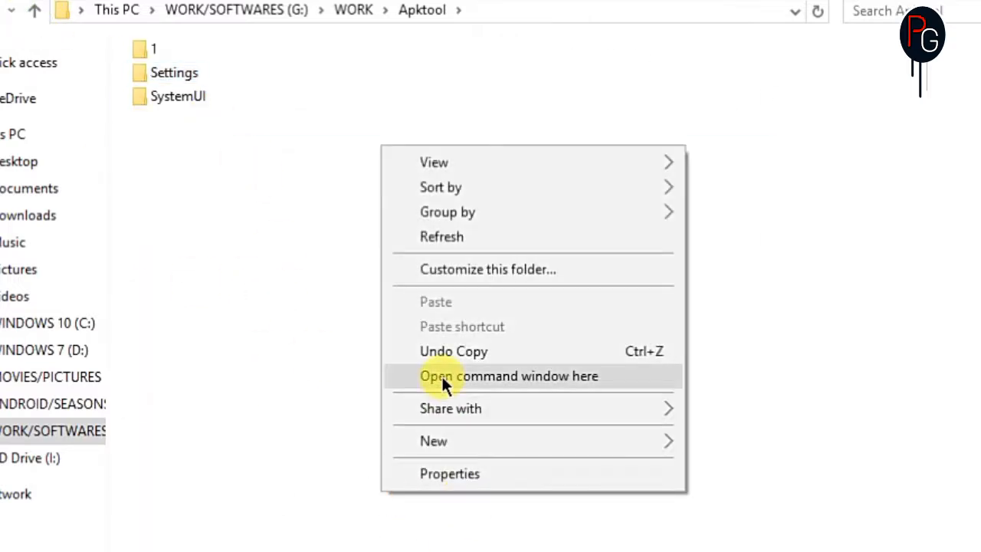
{"action": "left_click", "coordinate": [507, 376]}
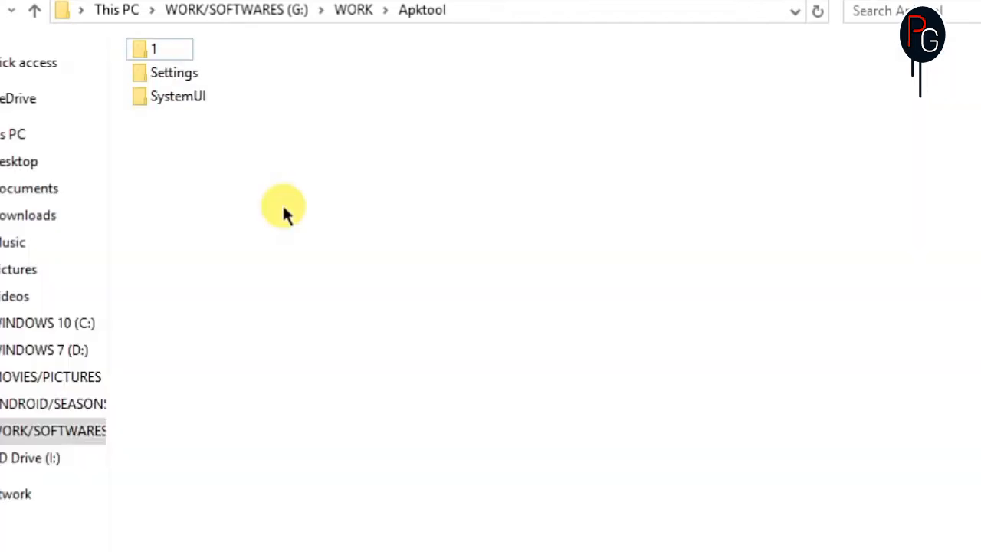
{"action": "type", "text": "apktool d set"}
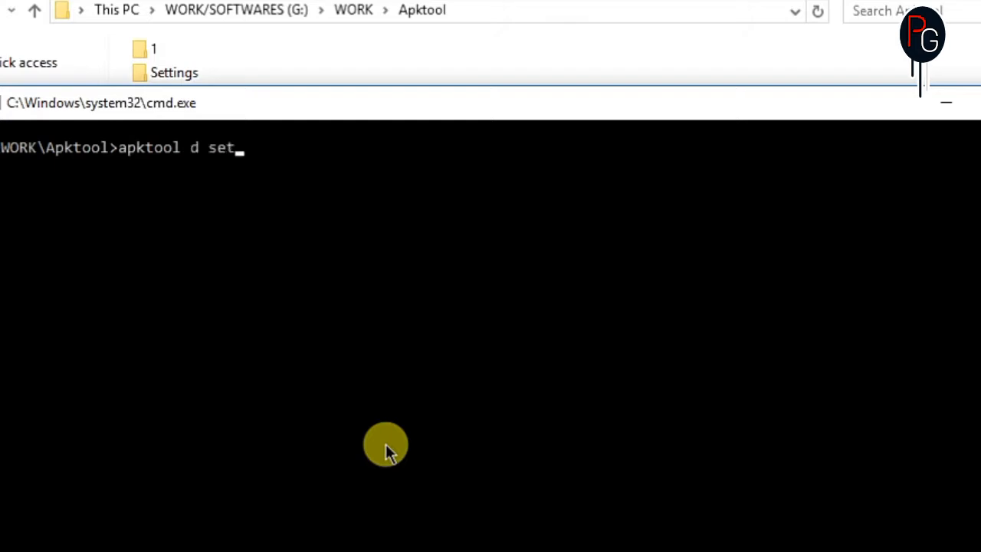
{"action": "type", "text": ".apk"}
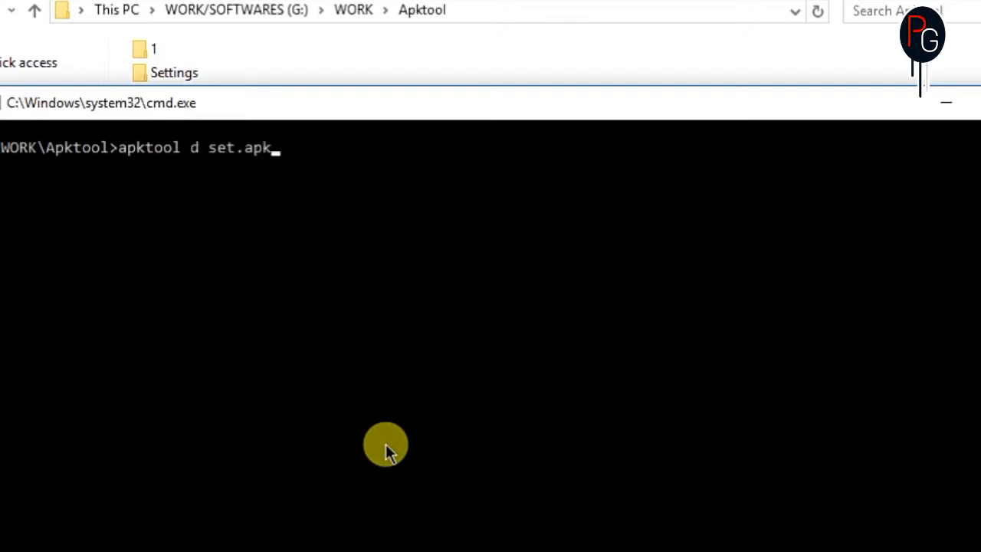
{"action": "key", "text": "Enter"}
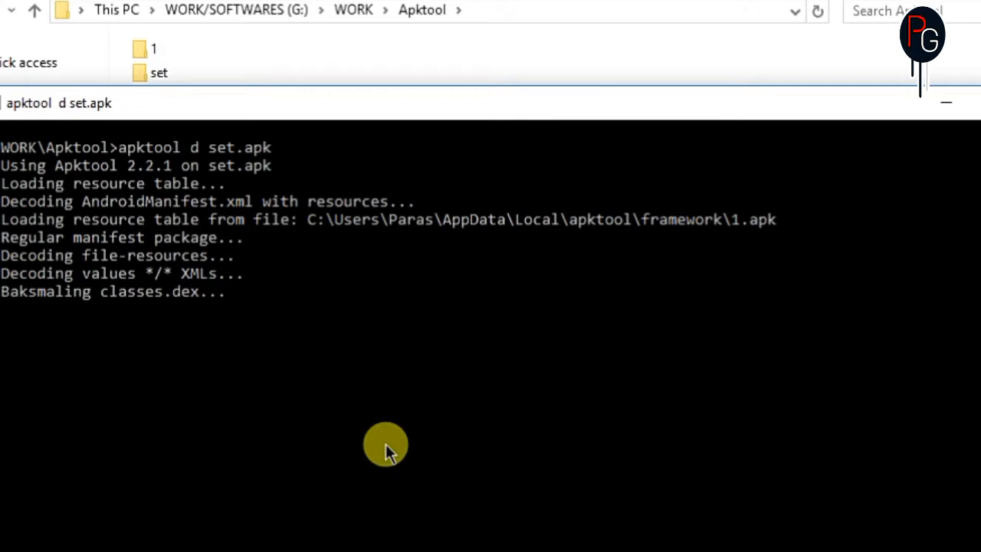
{"action": "mouse_move", "coordinate": [973, 289]}
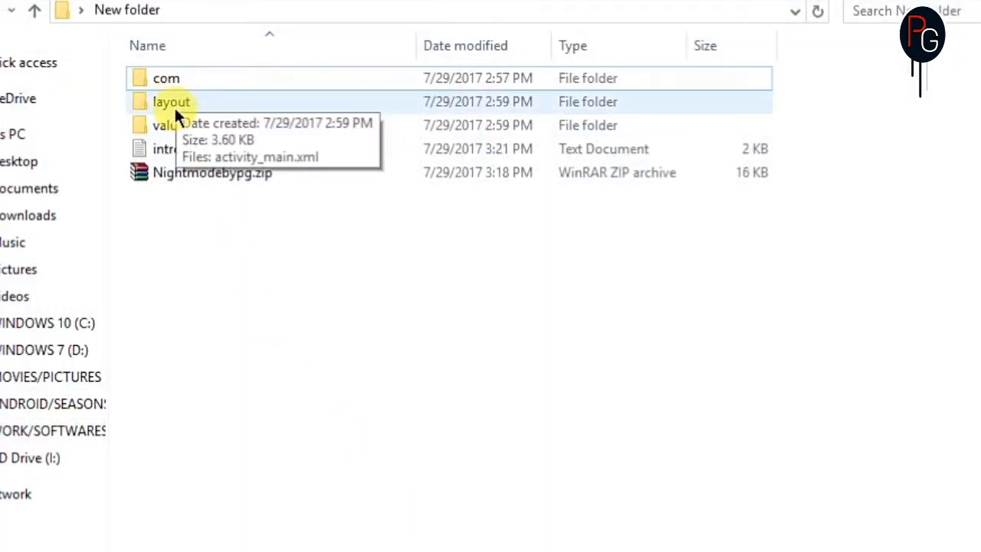
- Read the smali ID notes in intro.txt, then open the decompiled AndroidManifest.xml for editing
{"action": "double_click", "coordinate": [165, 149]}
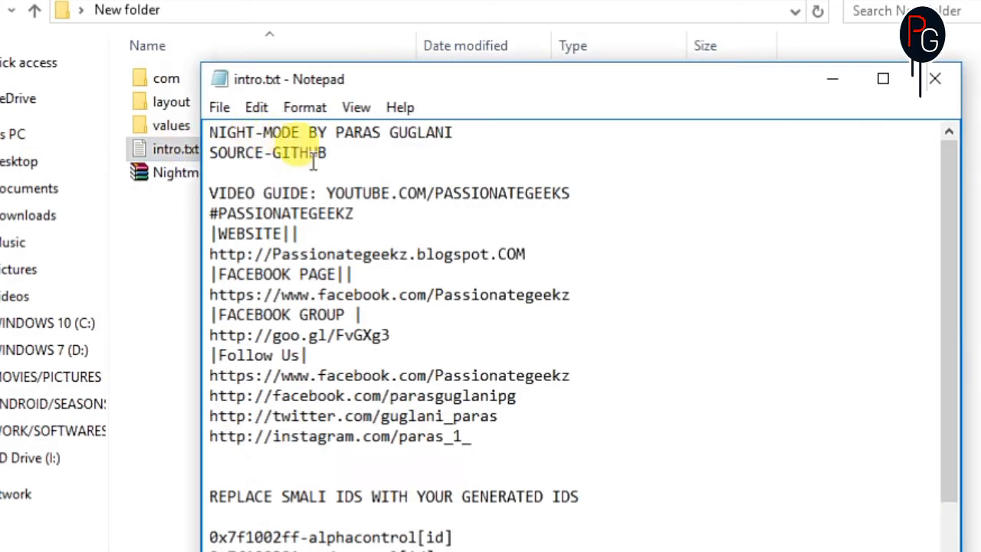
{"action": "scroll", "scroll_direction": "down", "scroll_amount": 3}
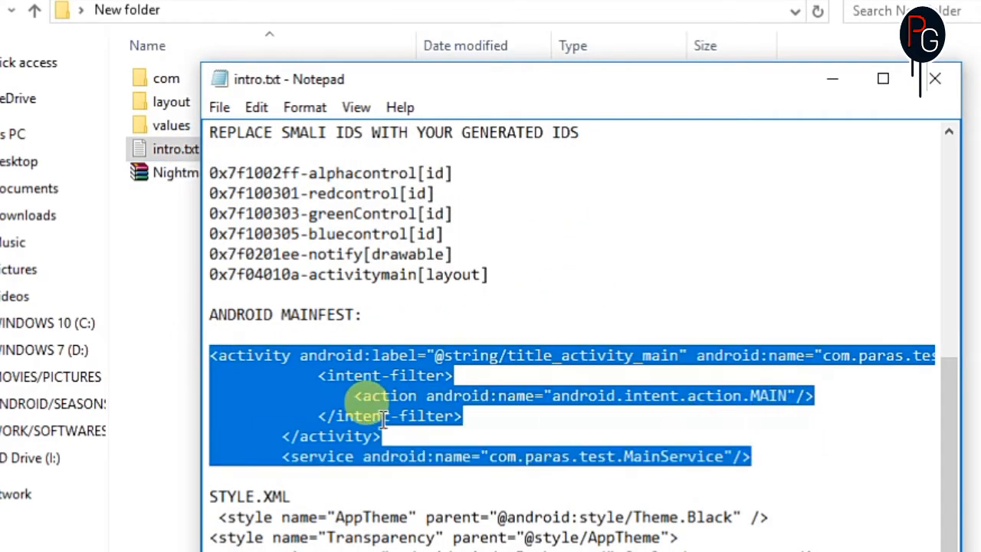
{"action": "left_click", "coordinate": [934, 78]}
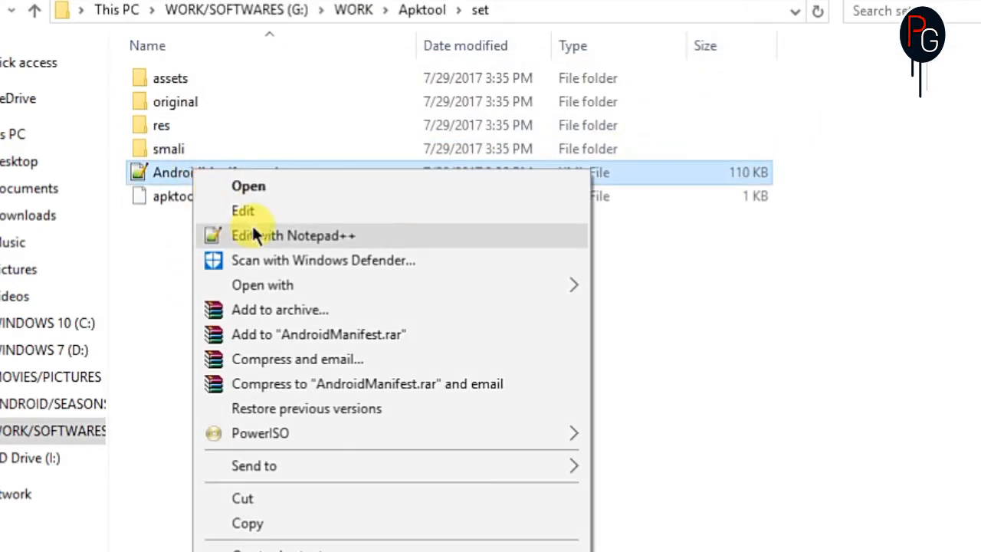
{"action": "left_click", "coordinate": [294, 235]}
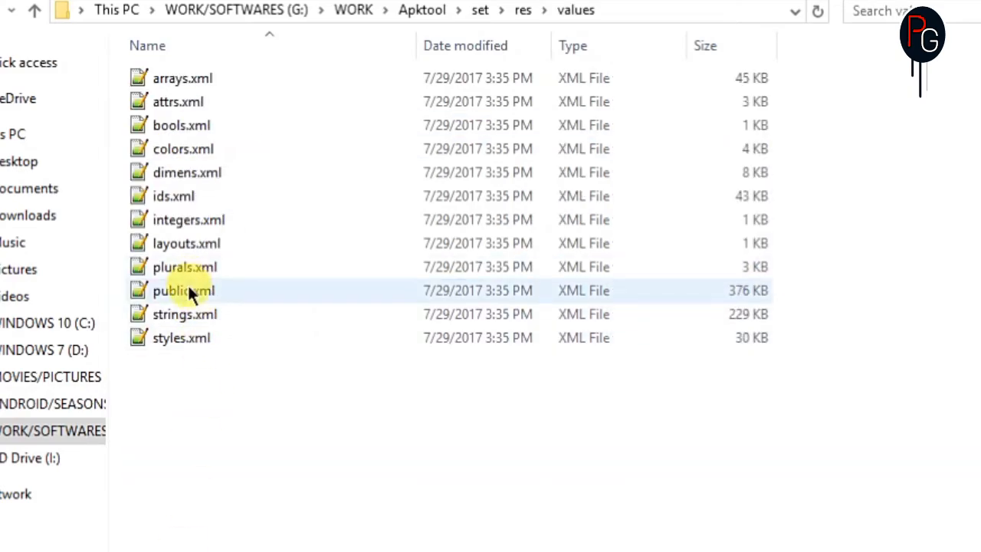
{"action": "double_click", "coordinate": [183, 290]}
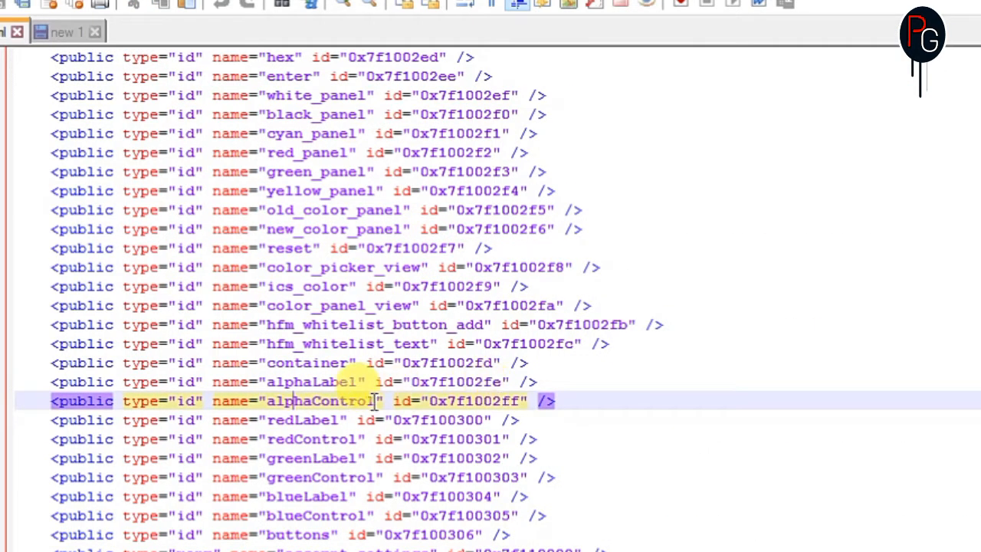
{"action": "right_click", "coordinate": [318, 400]}
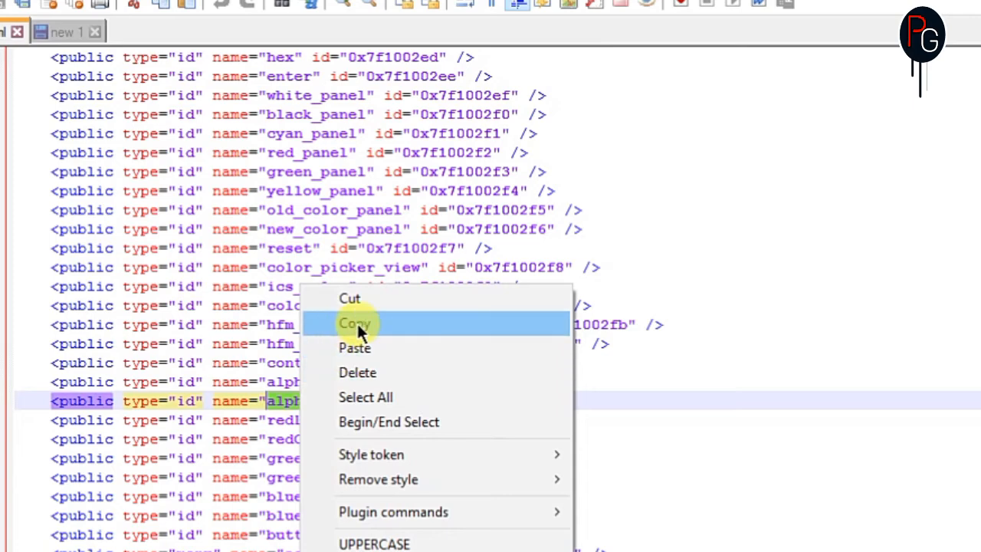
{"action": "left_click", "coordinate": [355, 323]}
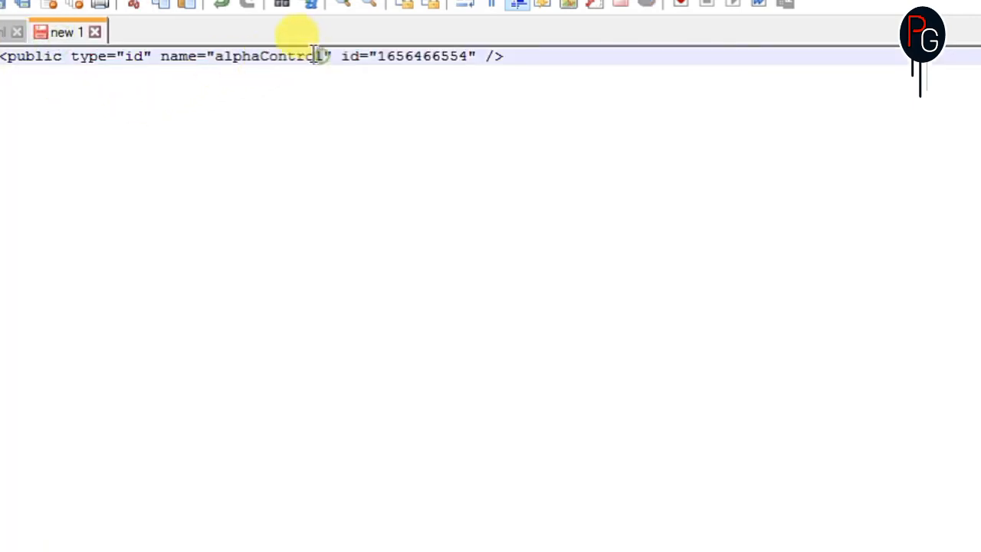
{"action": "double_click", "coordinate": [268, 56]}
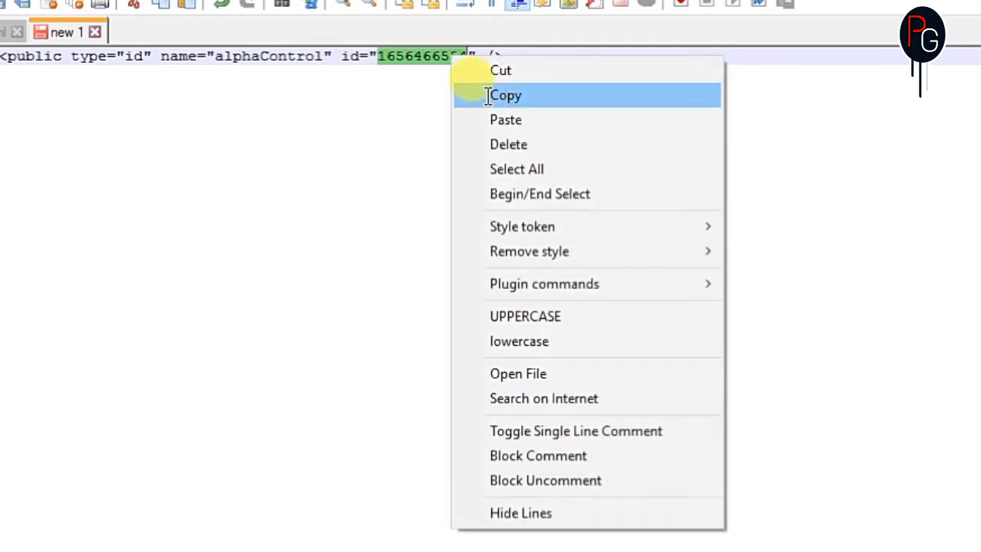
{"action": "left_click", "coordinate": [505, 95]}
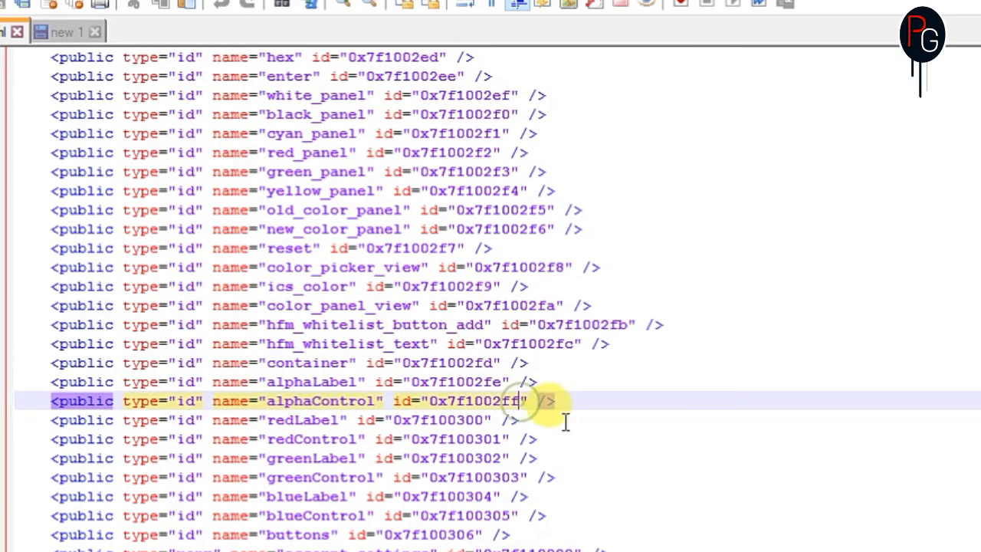
{"action": "type", "text": "1656466554"}
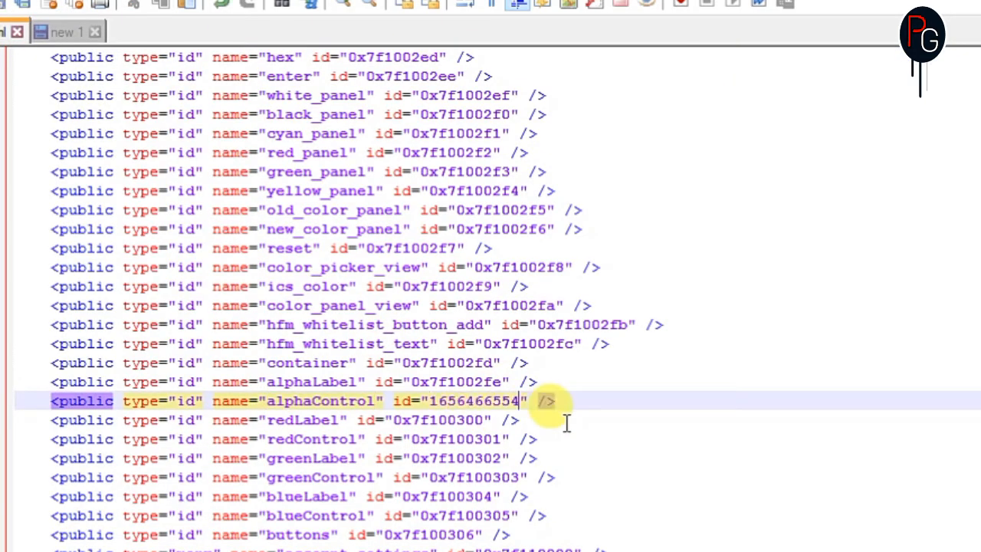